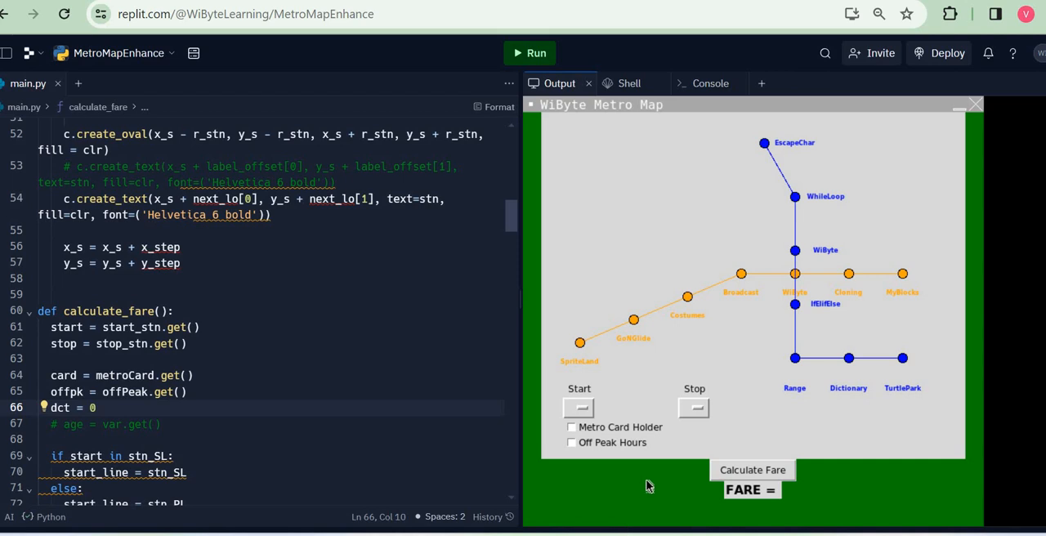
Choose SpriteLand to MyBlocks and calculate the fare, showing INR 120.0.
{"action": "left_click", "coordinate": [579, 407]}
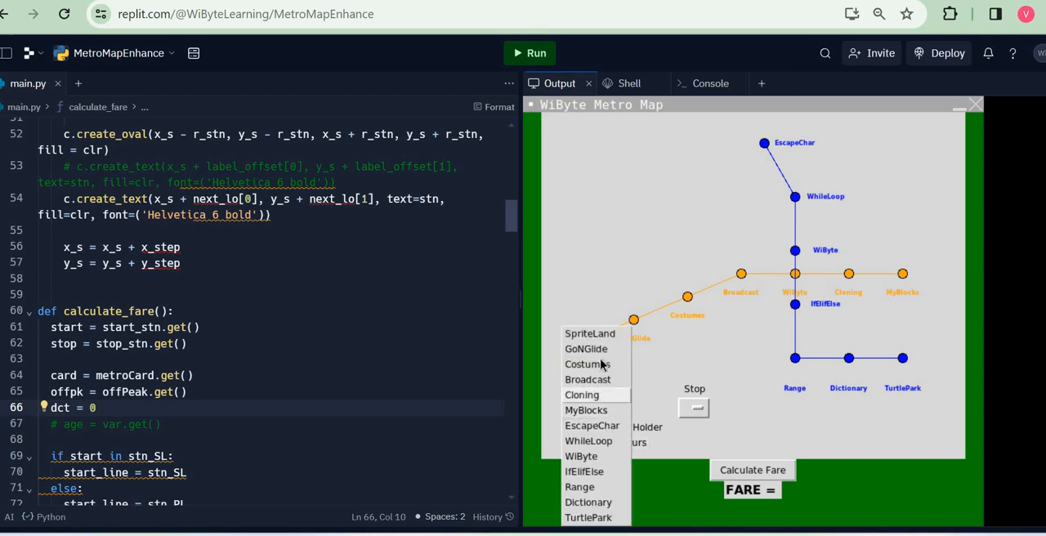
{"action": "left_click", "coordinate": [589, 333]}
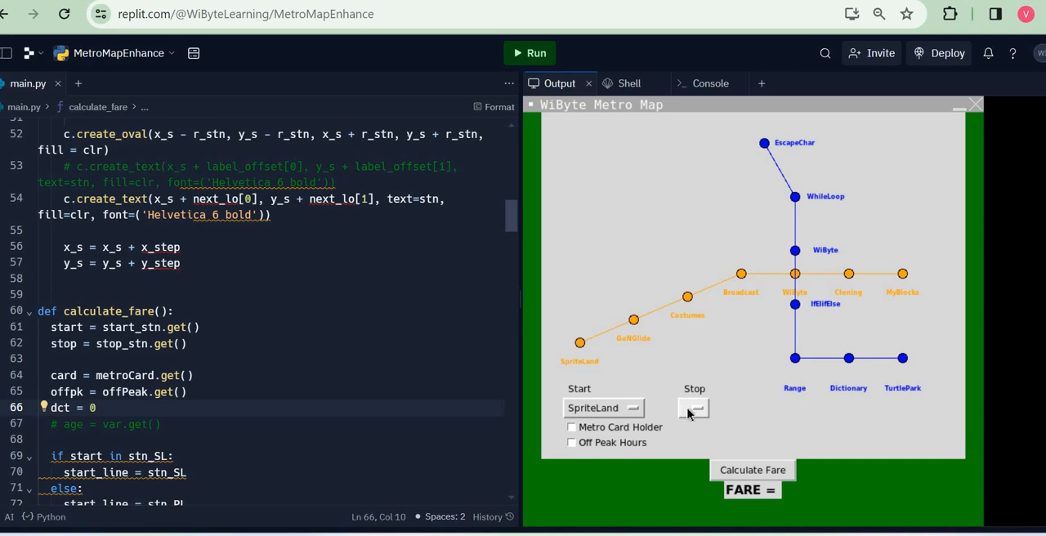
{"action": "left_click", "coordinate": [693, 408]}
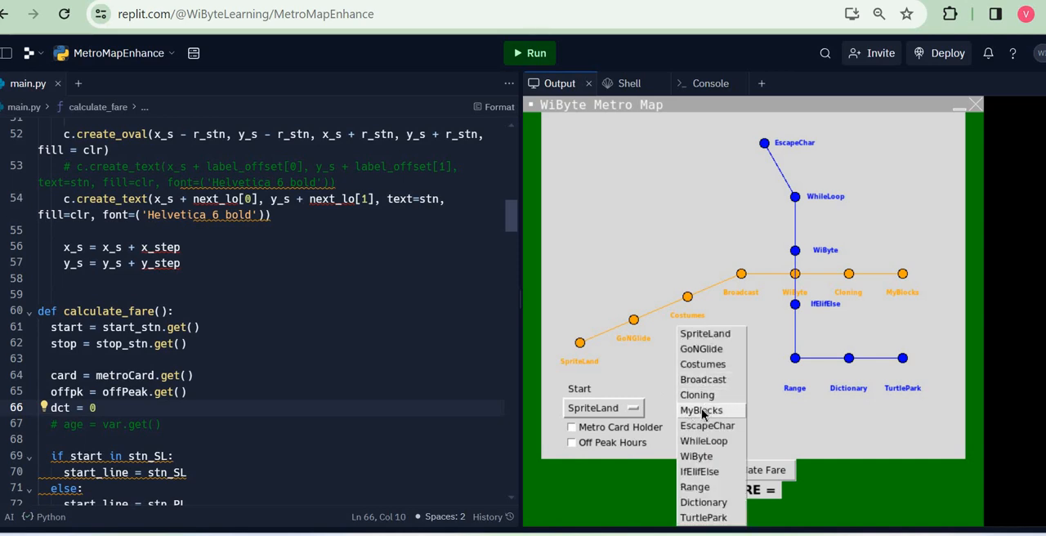
{"action": "left_click", "coordinate": [701, 411]}
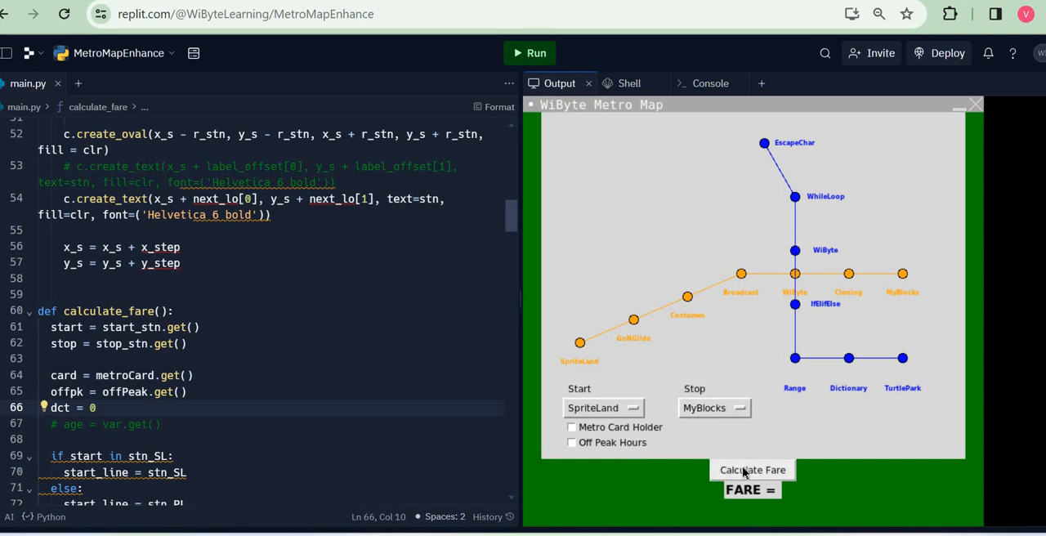
{"action": "left_click", "coordinate": [752, 469]}
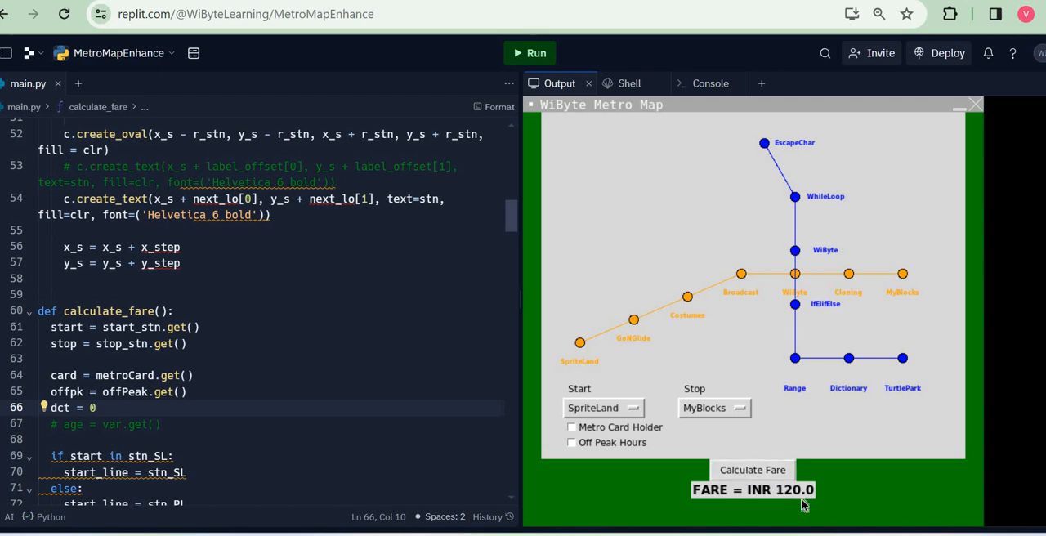
{"action": "mouse_move", "coordinate": [792, 295]}
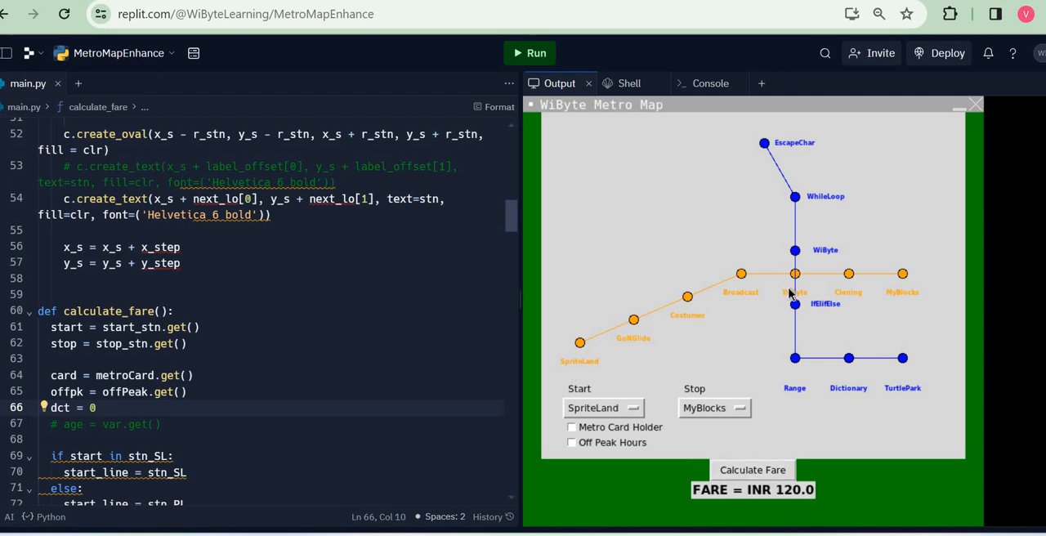
{"action": "mouse_move", "coordinate": [853, 291]}
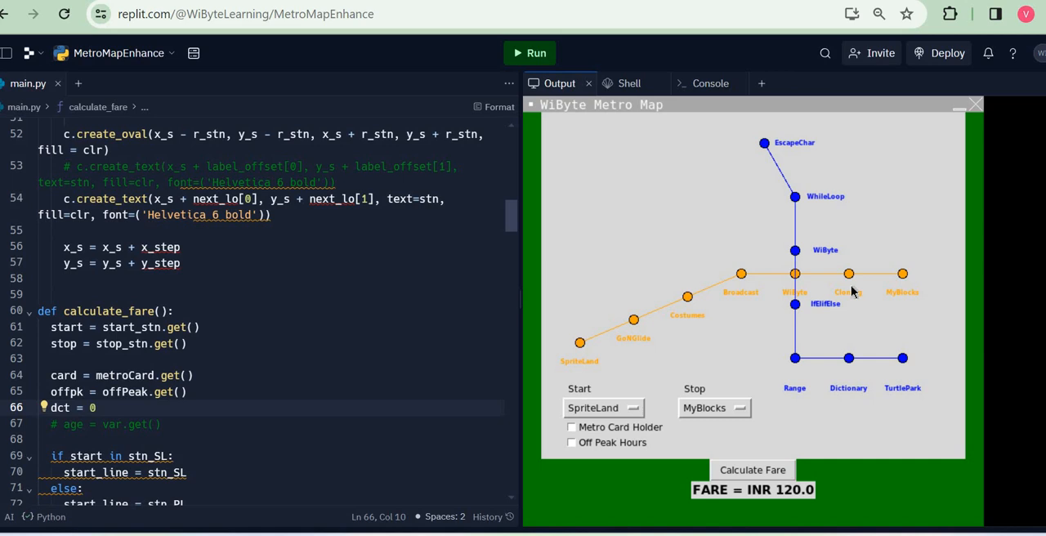
{"action": "mouse_move", "coordinate": [832, 308]}
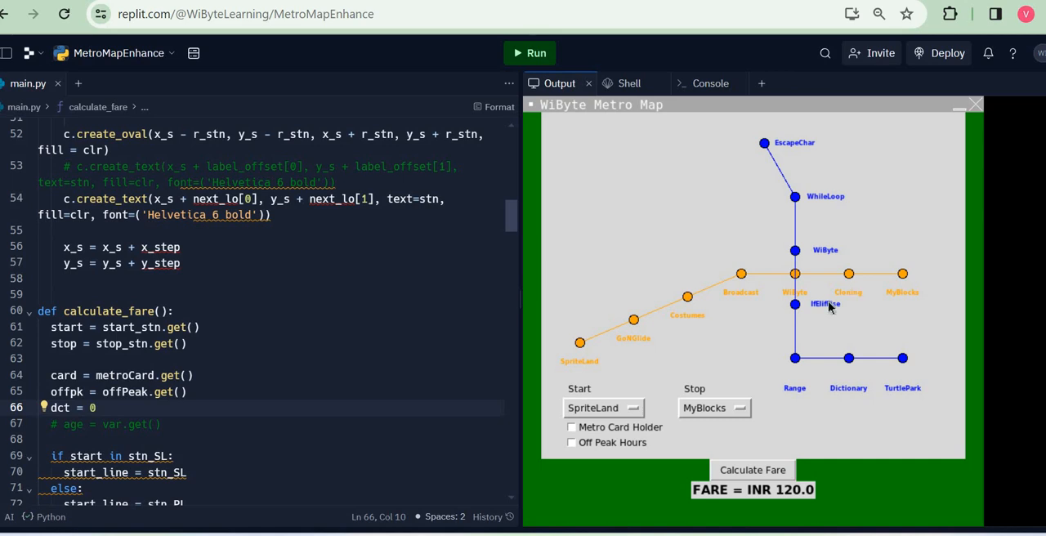
{"action": "mouse_move", "coordinate": [661, 443]}
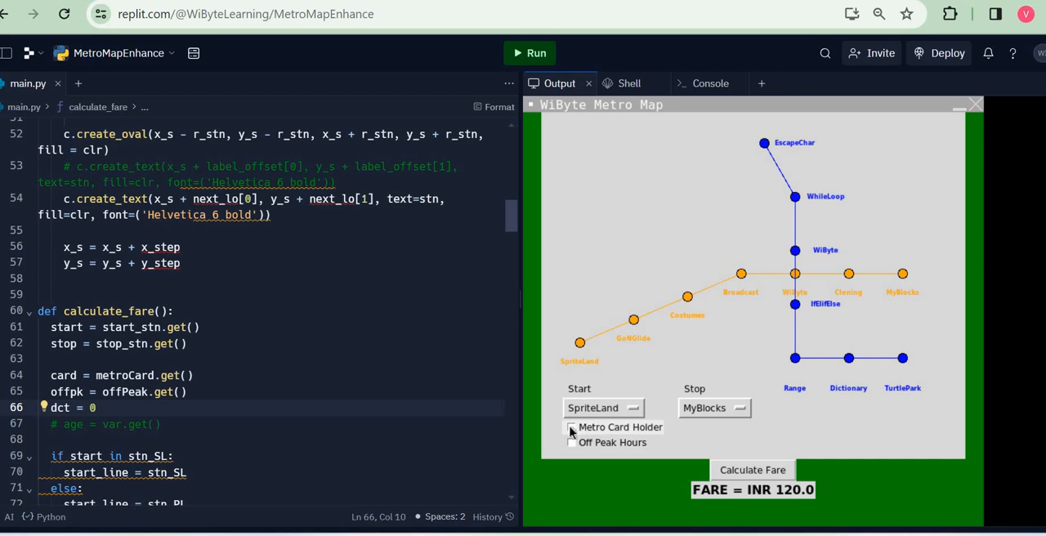
Recalculate with Metro Card Holder (INR 108.0), then with Off Peak Hours added (INR 102.6), then untick the card.
{"action": "left_click", "coordinate": [571, 426]}
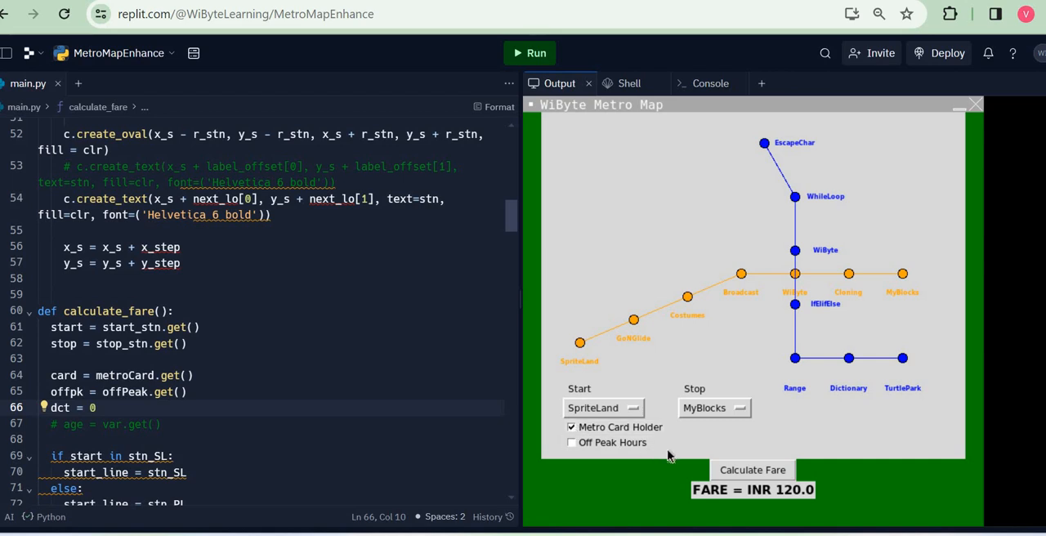
{"action": "mouse_move", "coordinate": [718, 473]}
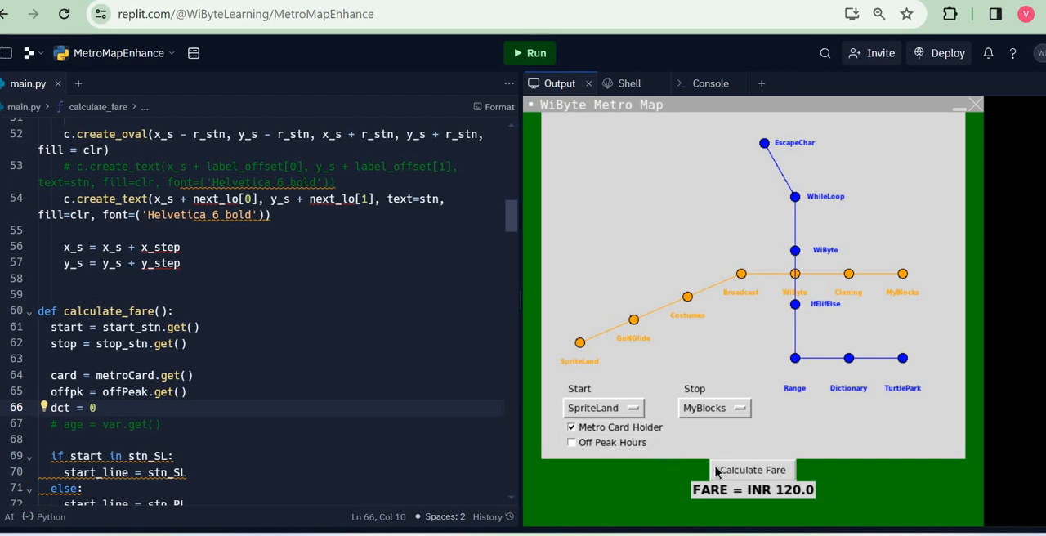
{"action": "left_click", "coordinate": [751, 469]}
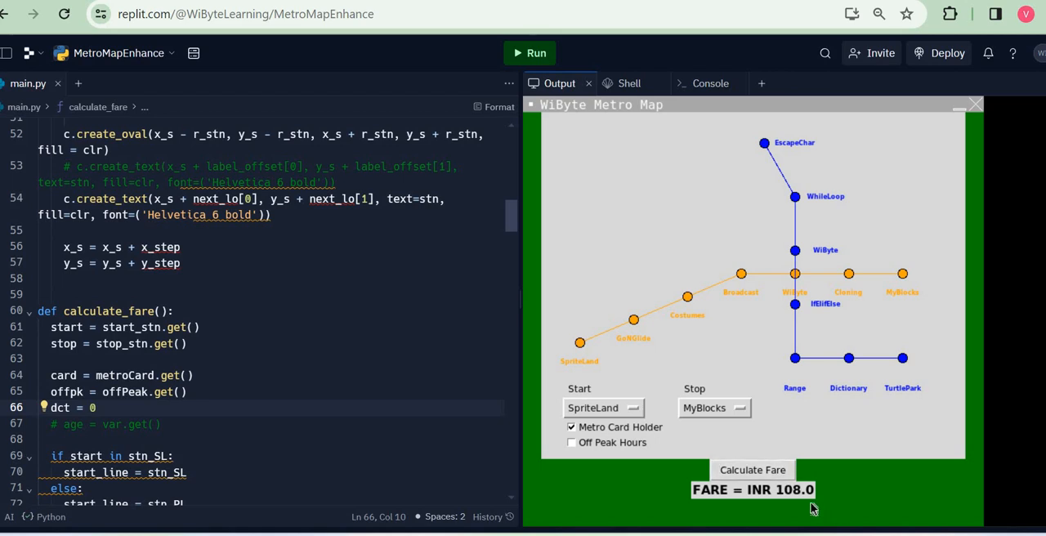
{"action": "mouse_move", "coordinate": [618, 488]}
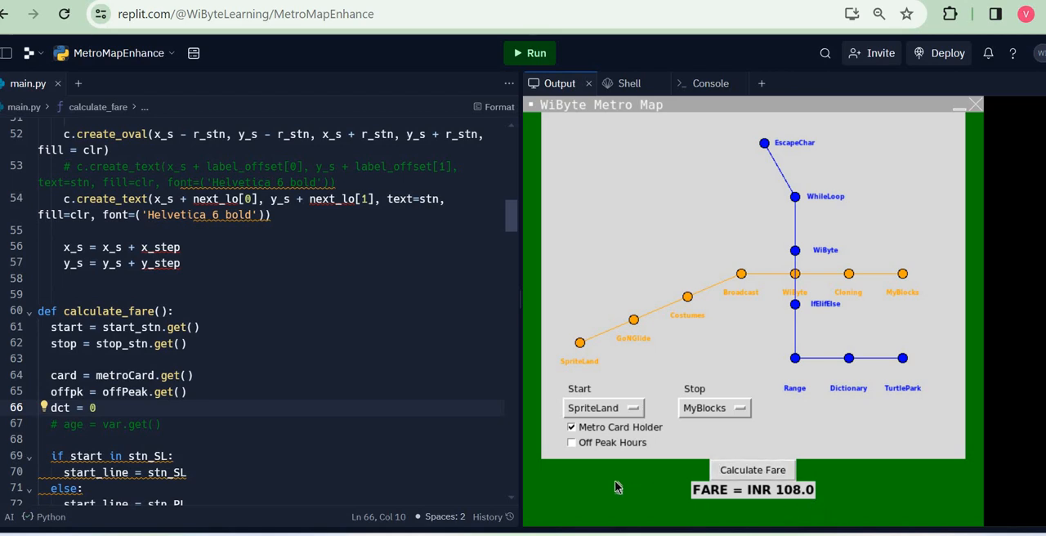
{"action": "left_click", "coordinate": [572, 442]}
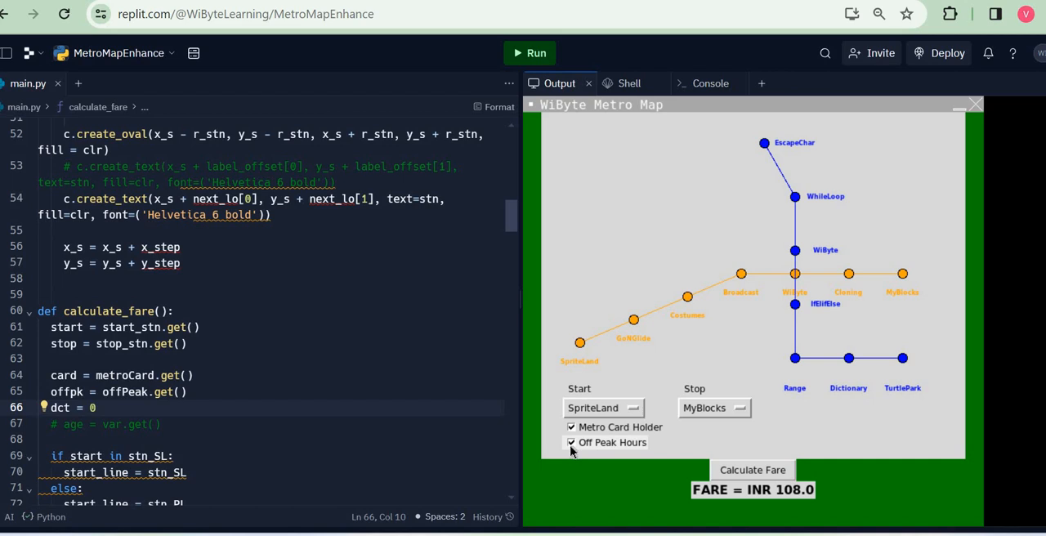
{"action": "mouse_move", "coordinate": [752, 470]}
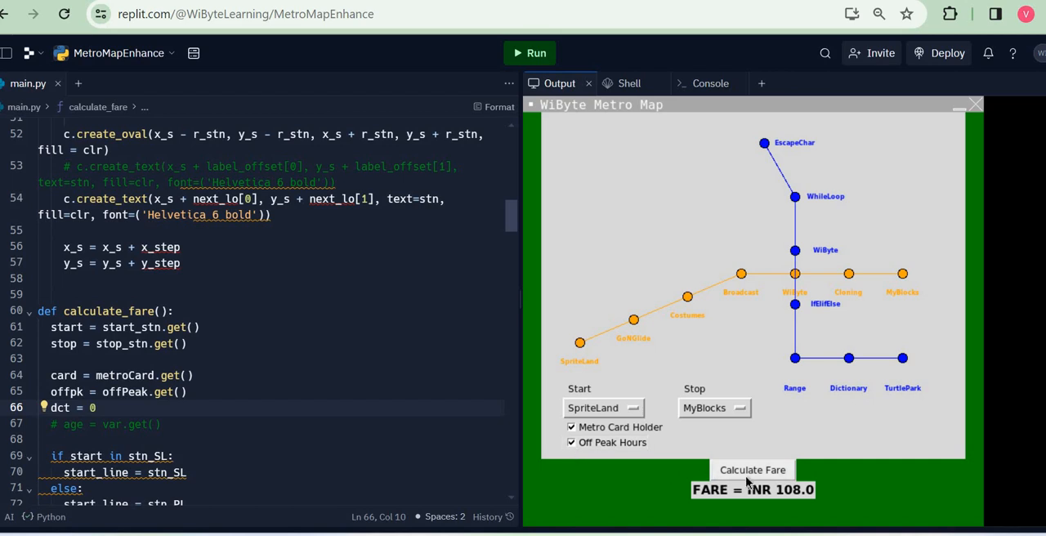
{"action": "left_click", "coordinate": [752, 469]}
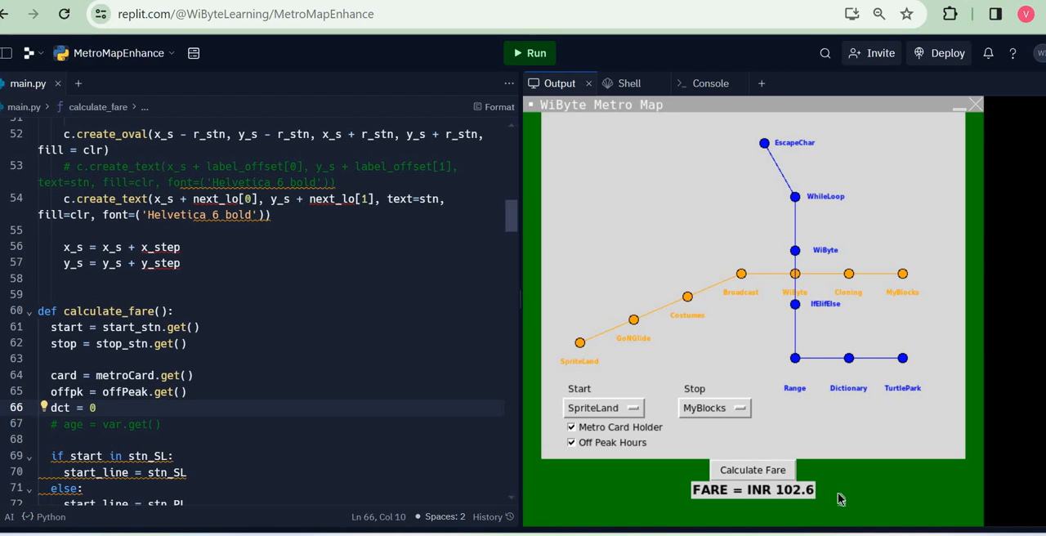
{"action": "left_click", "coordinate": [571, 427]}
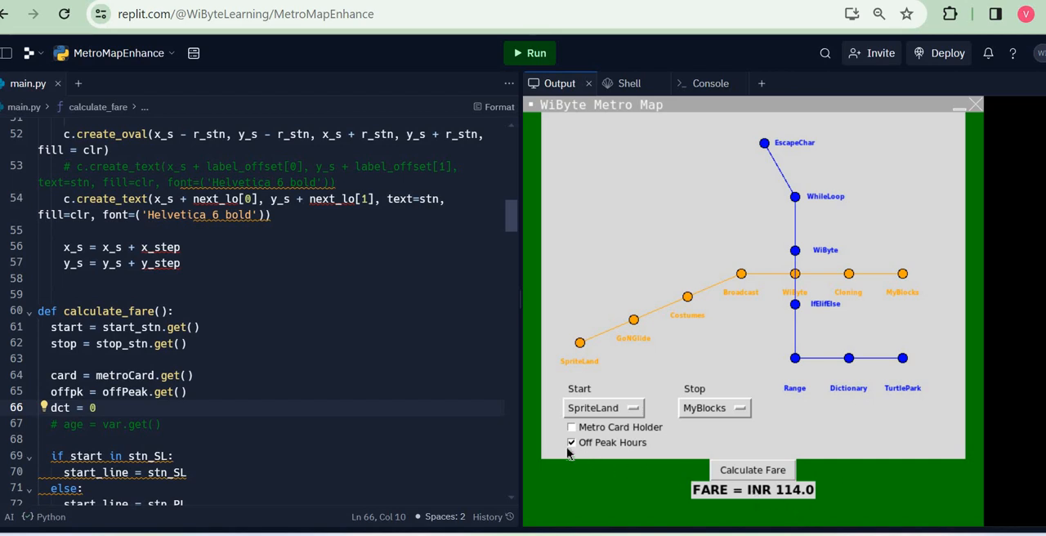
{"action": "mouse_move", "coordinate": [660, 469]}
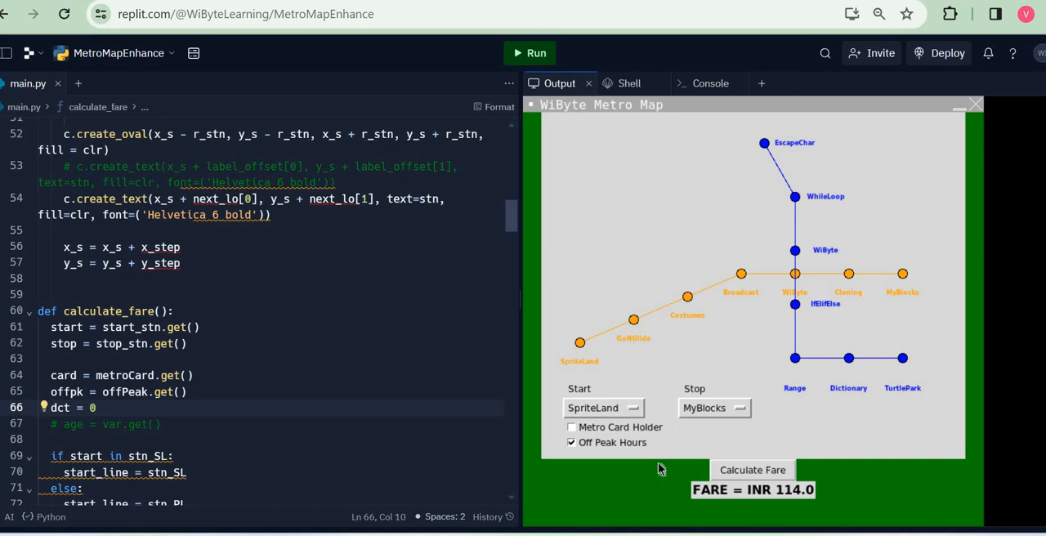
{"action": "mouse_move", "coordinate": [642, 495]}
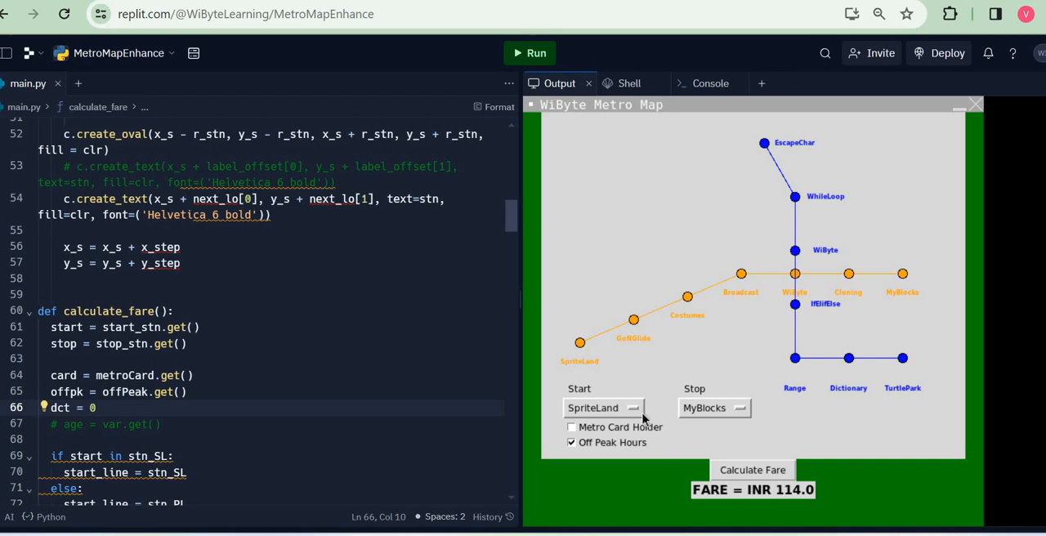
{"action": "mouse_move", "coordinate": [558, 462]}
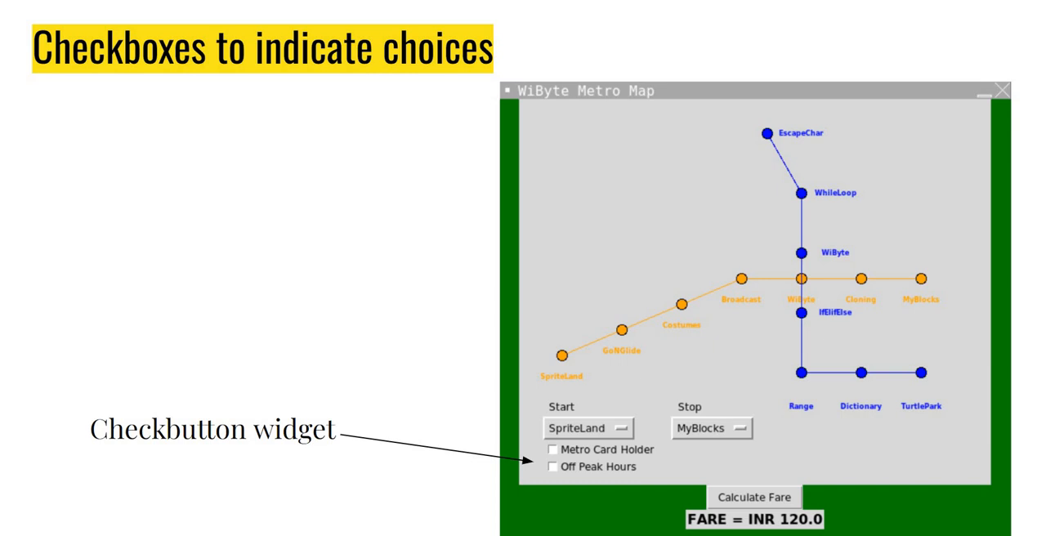
{"action": "mouse_move", "coordinate": [214, 464]}
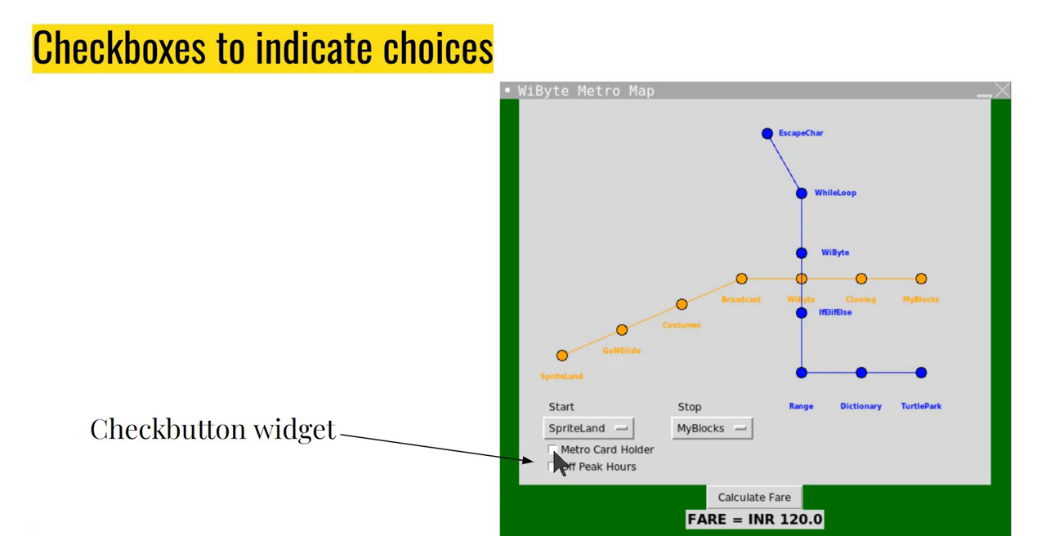
{"action": "mouse_move", "coordinate": [566, 466]}
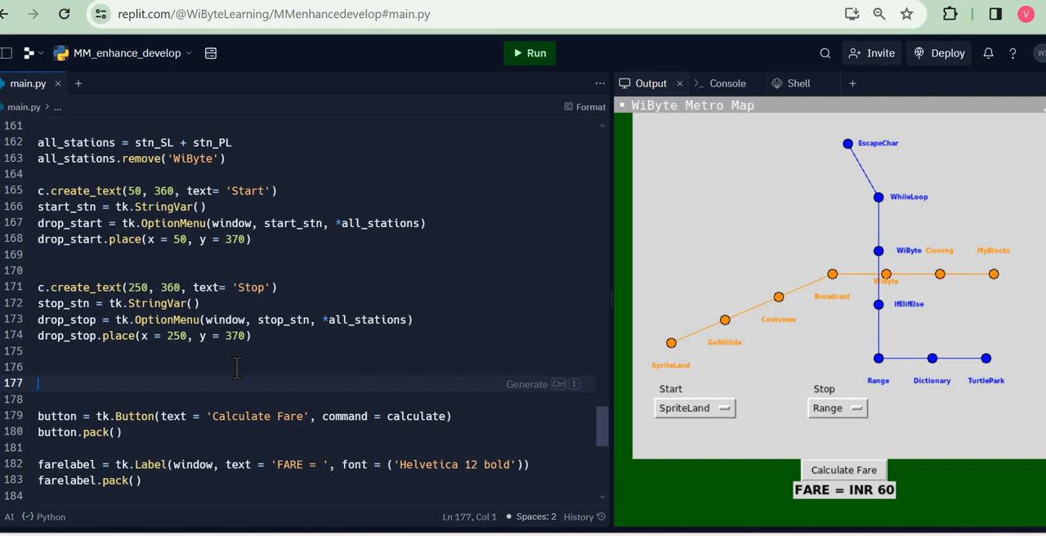
Define metroCard = tk.IntVar() in main.py.
{"action": "type", "text": "metroCard"}
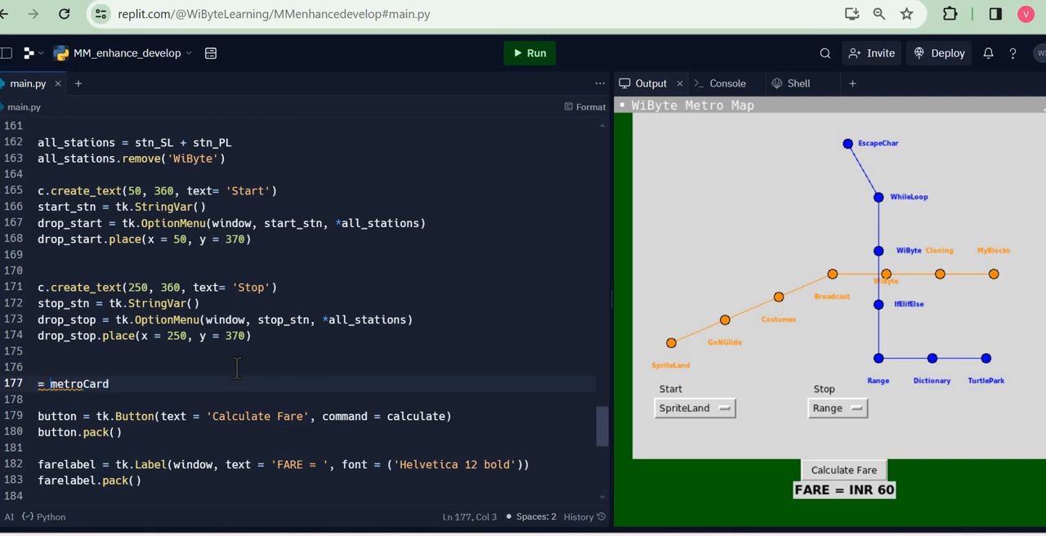
{"action": "key", "text": "Backspace"}
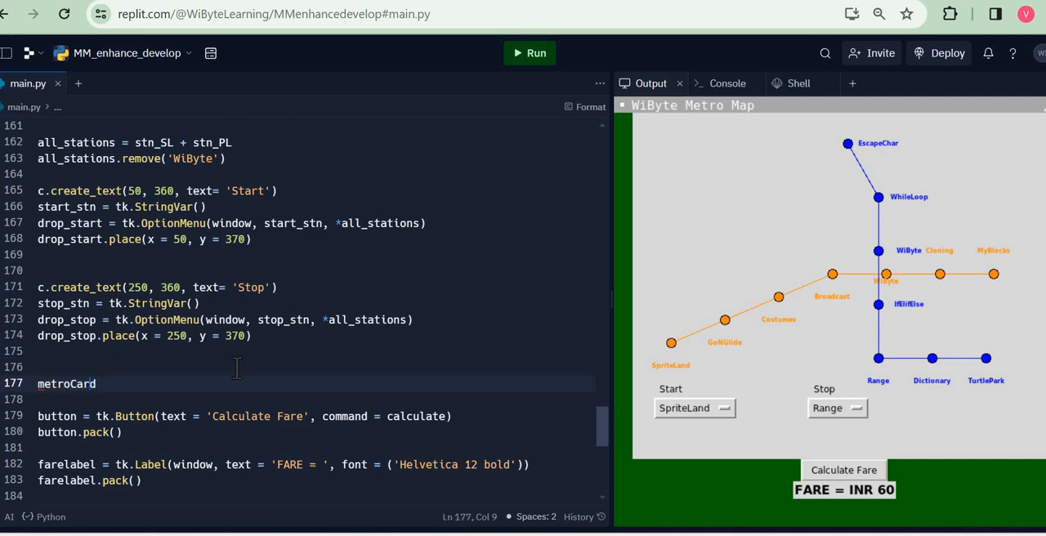
{"action": "type", "text": "= tk"}
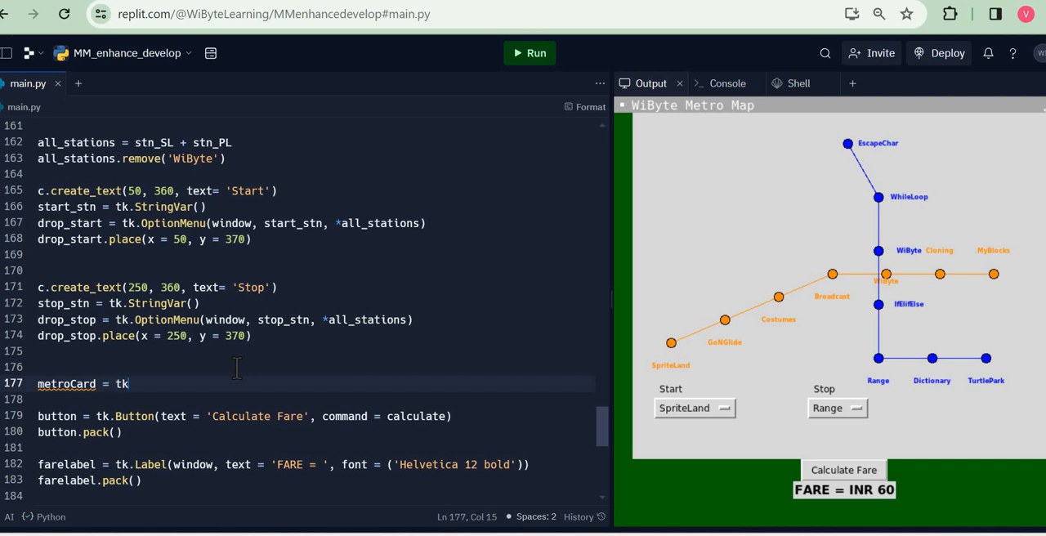
{"action": "type", "text": "."}
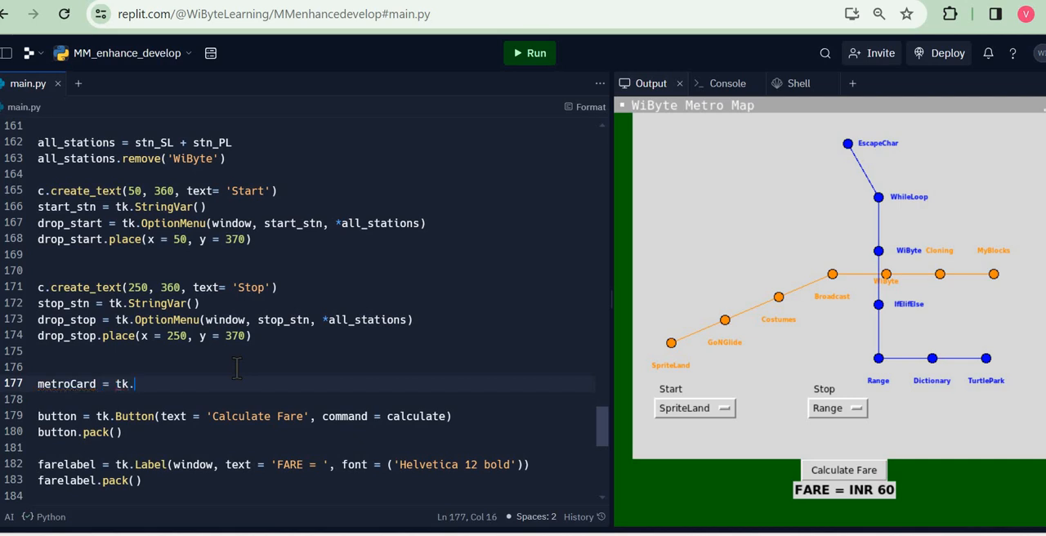
{"action": "type", "text": "IntVar()"}
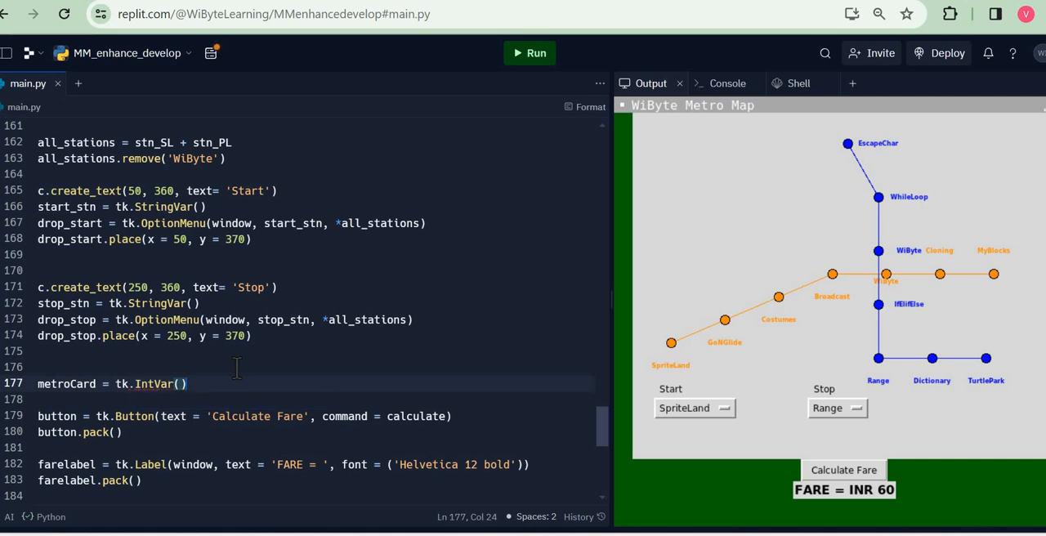
Create checkbutton c1 on window with the text 'Metro Card Holder'.
{"action": "type", "text": "c1 = t"}
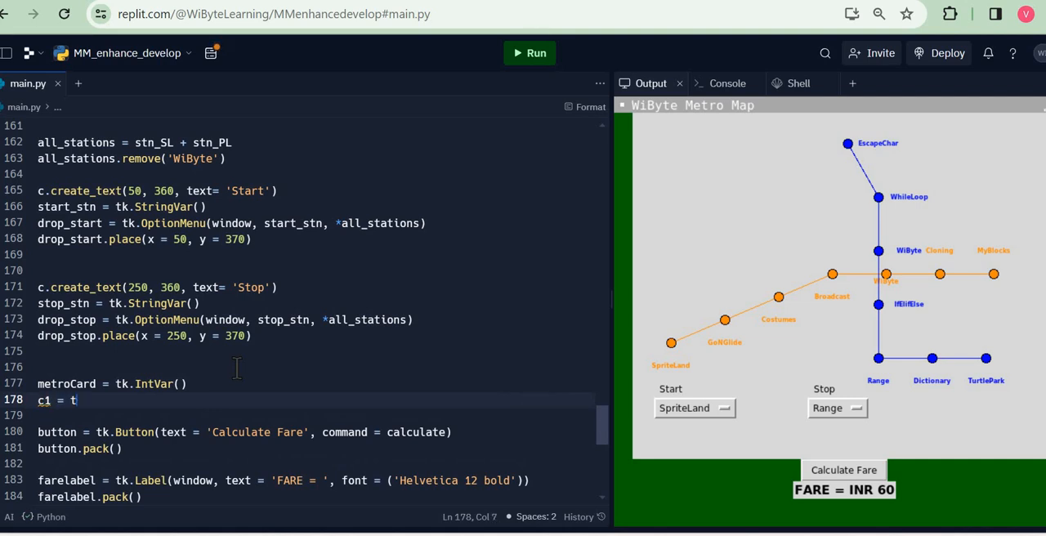
{"action": "type", "text": "k.Che"}
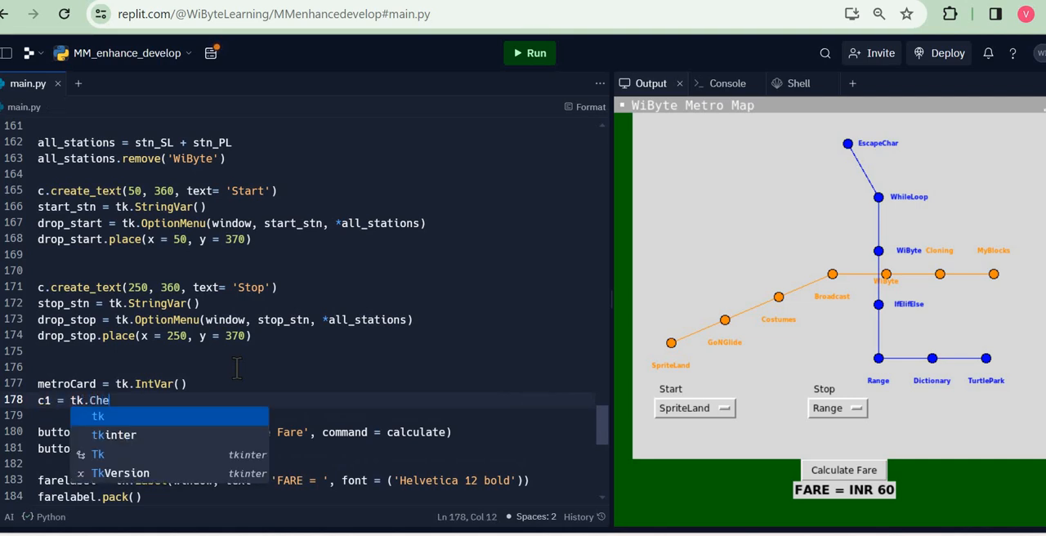
{"action": "type", "text": "ckbutton"}
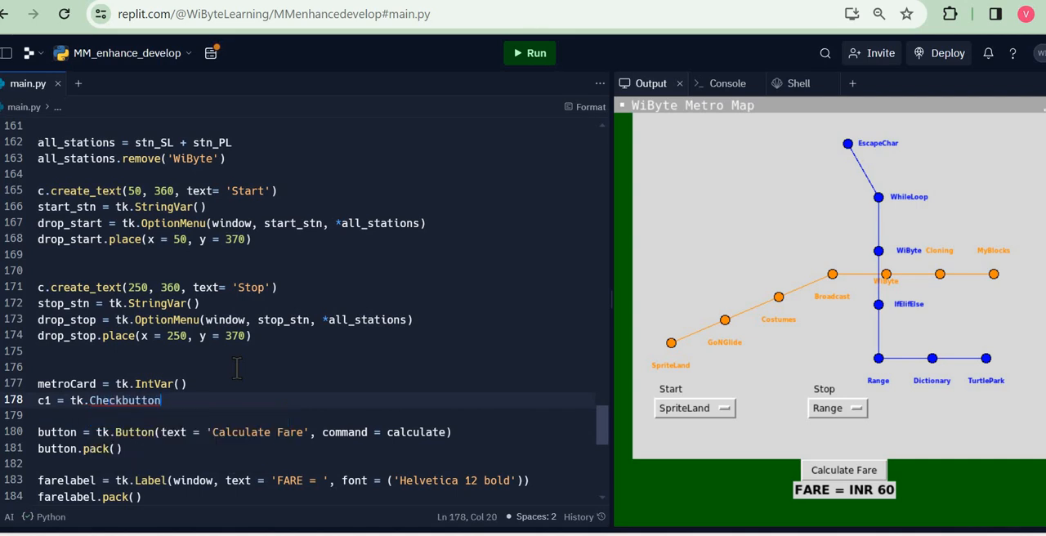
{"action": "type", "text": "()"}
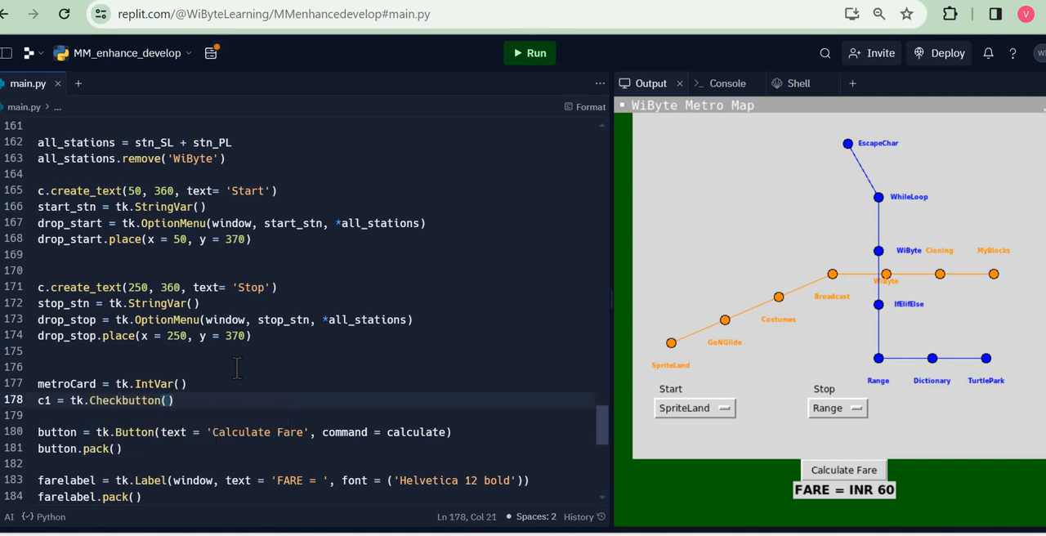
{"action": "type", "text": "window,"}
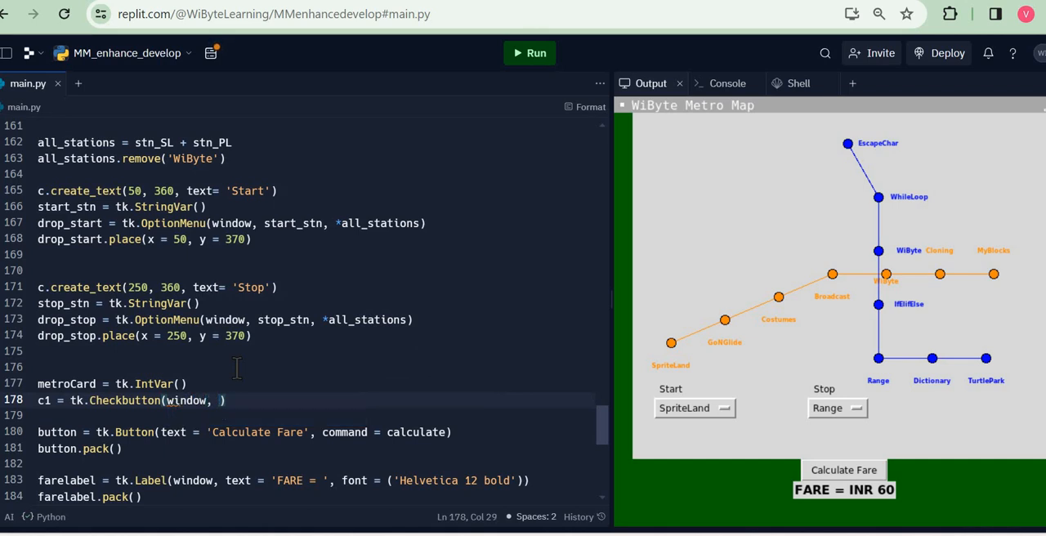
{"action": "type", "text": "text = ''"}
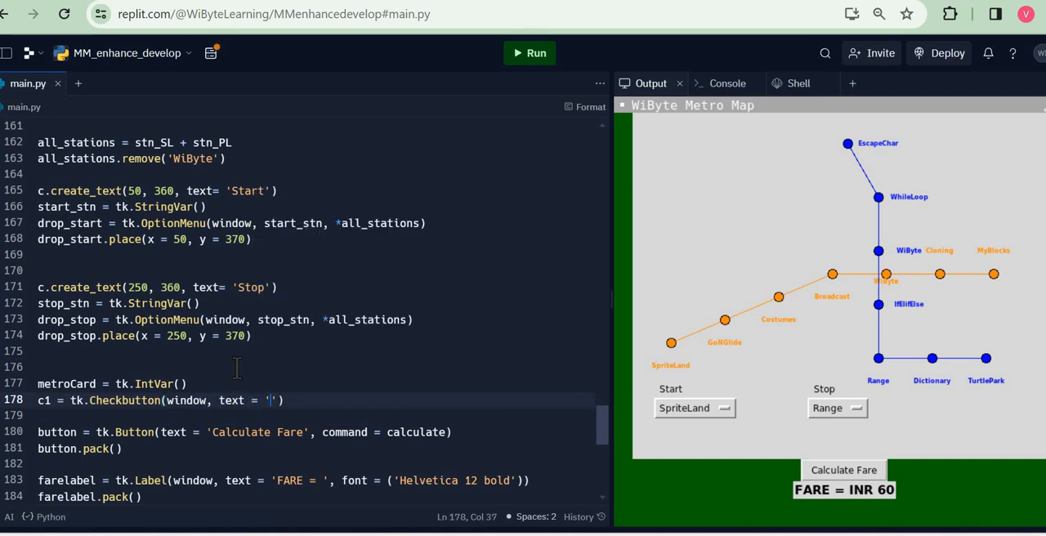
{"action": "type", "text": "Mer"}
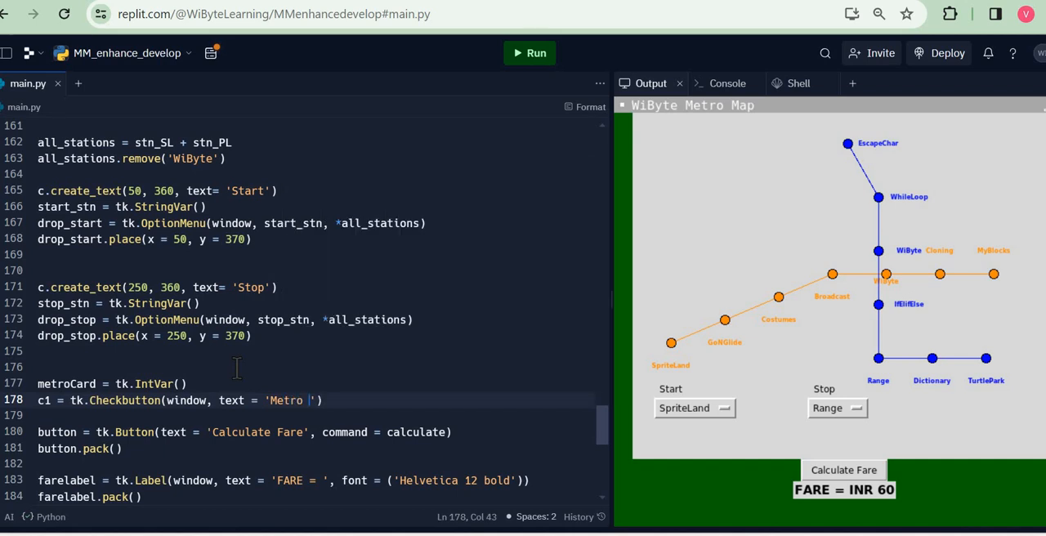
{"action": "type", "text": "Card Hold"}
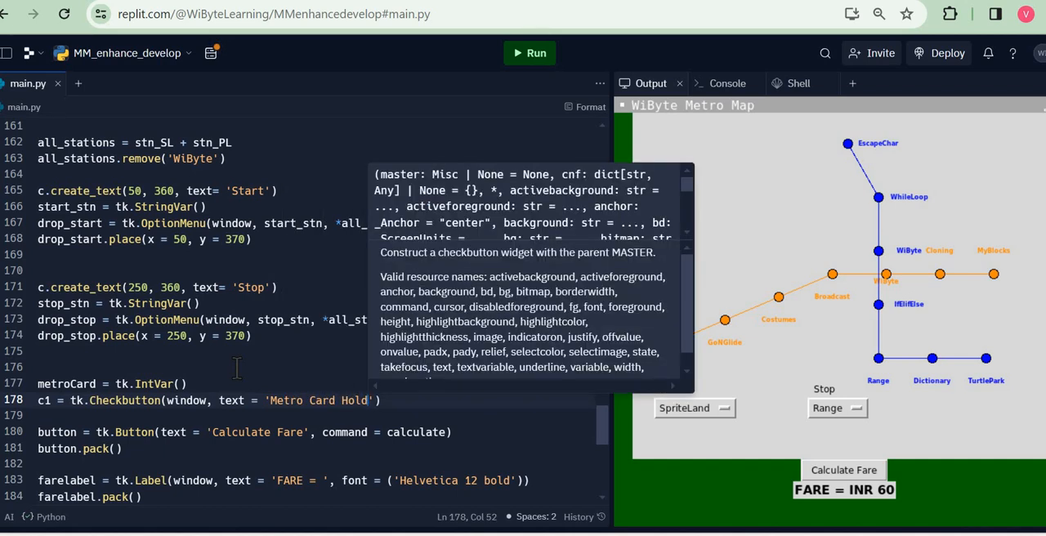
{"action": "type", "text": "er"}
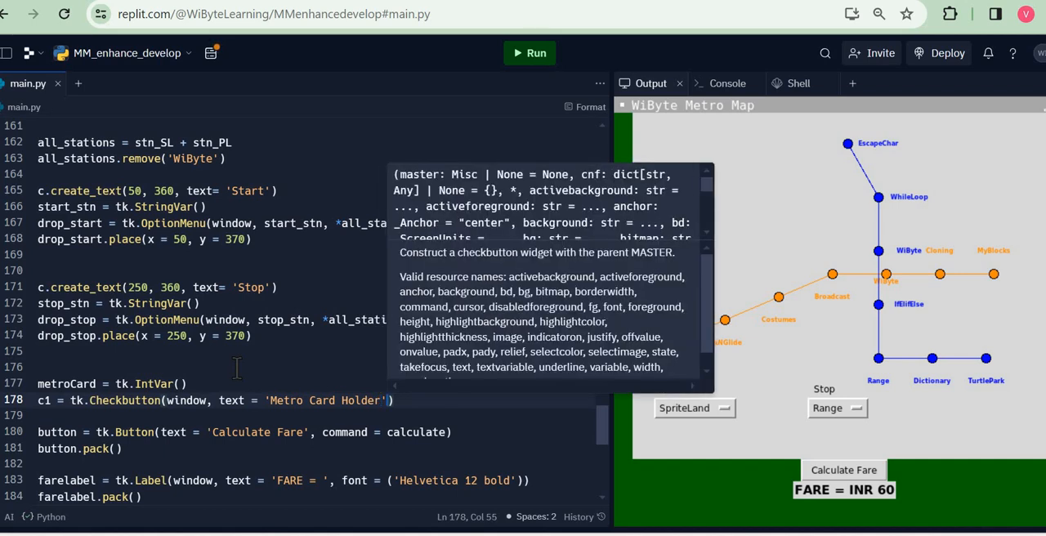
{"action": "type", "text": ","}
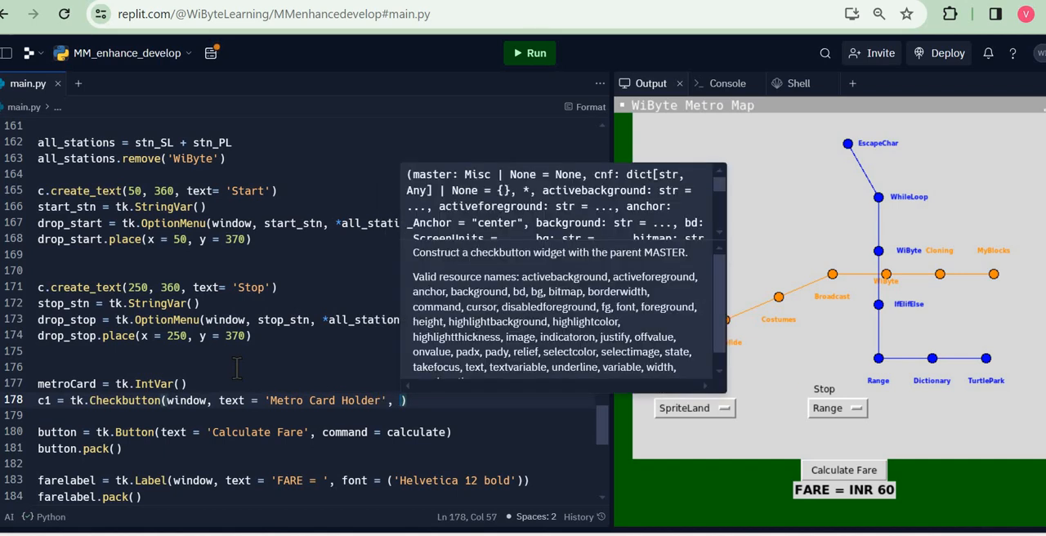
Bind c1 to metroCard with onvalue 1 and offvalue 0, and place it at (50, 400).
{"action": "type", "text": "variable="}
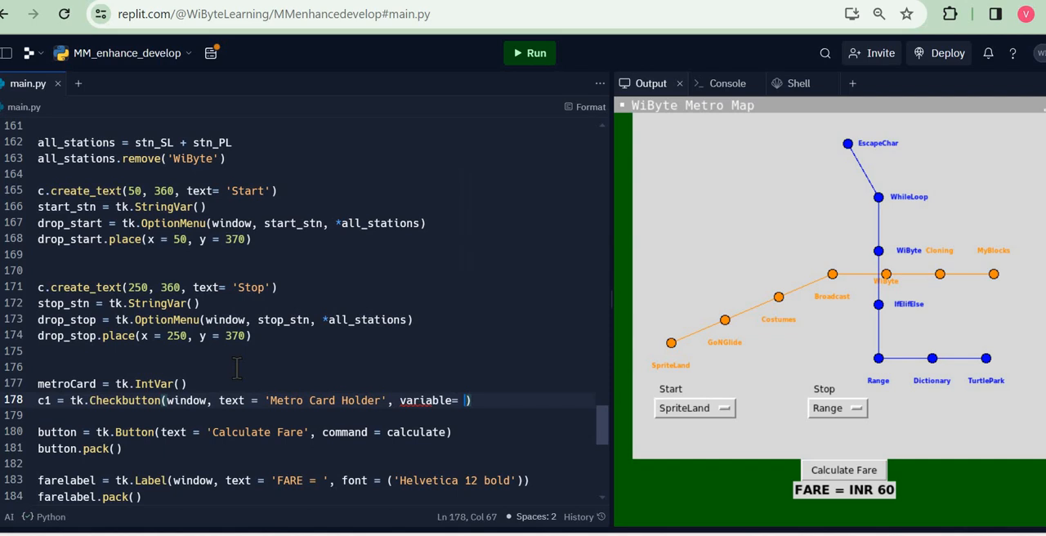
{"action": "type", "text": "metr"}
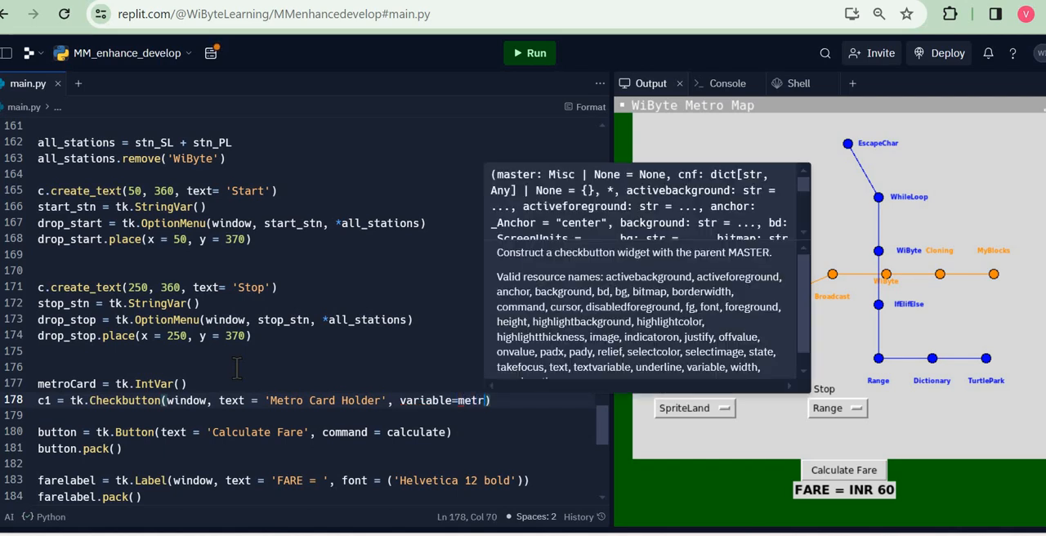
{"action": "type", "text": "oCard"}
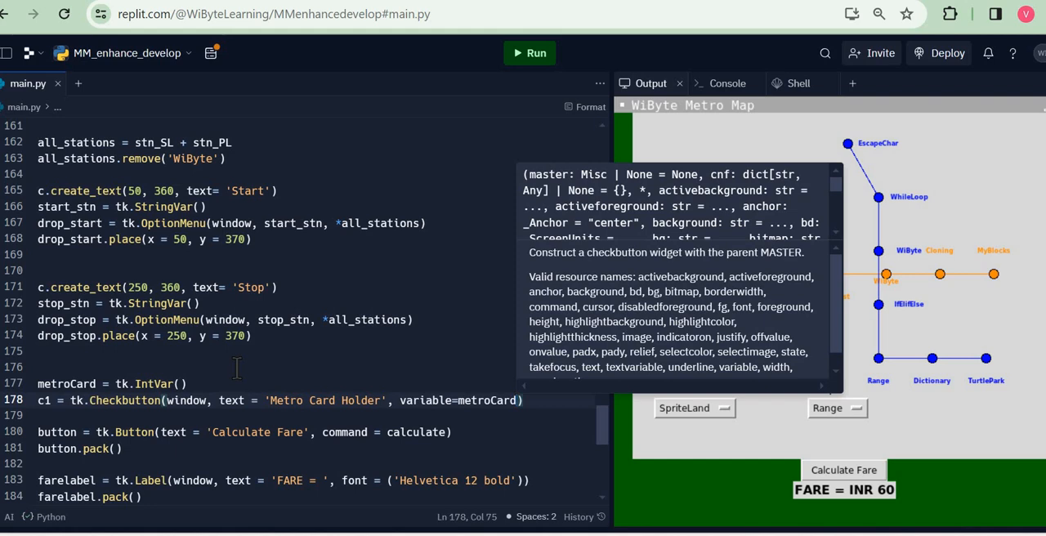
{"action": "type", "text": ","}
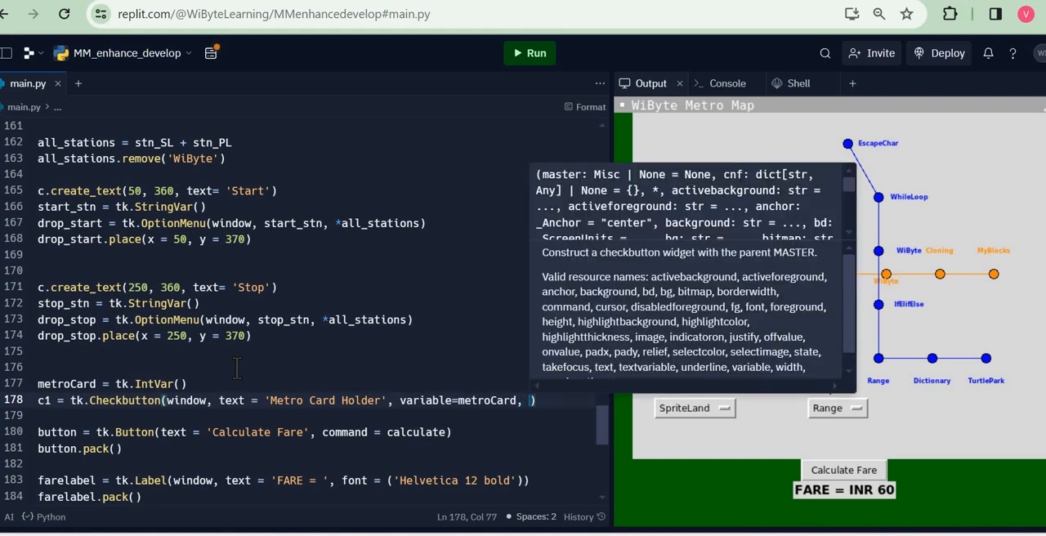
{"action": "type", "text": "onvalue = 1, offvalue =0"}
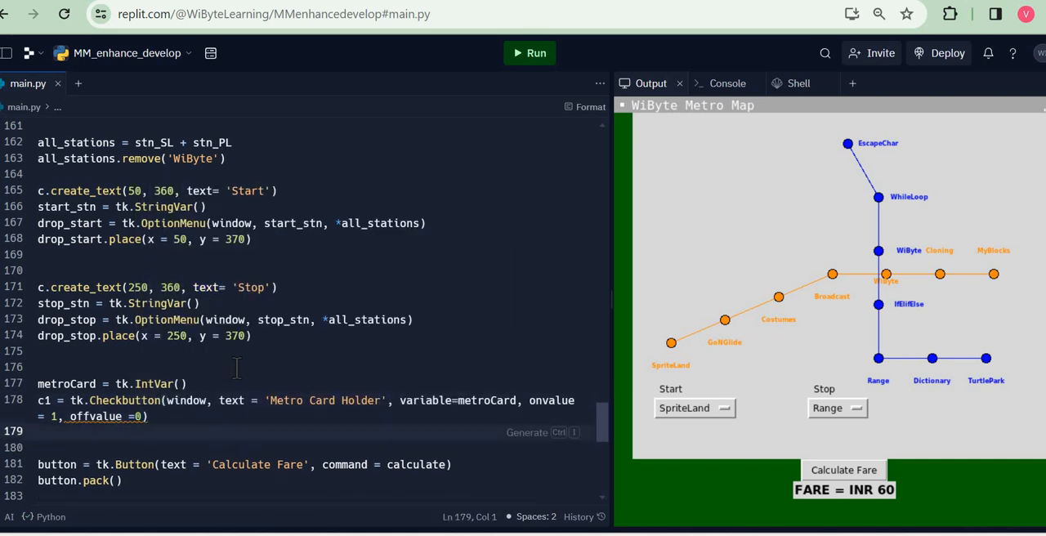
{"action": "type", "text": "c1.place(x = 50."}
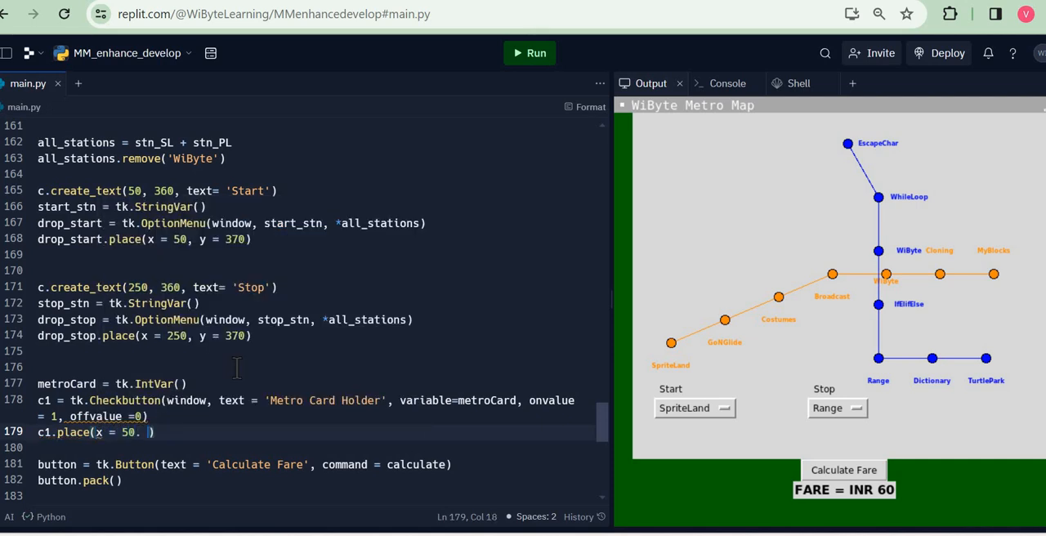
{"action": "type", "text": "y = 400"}
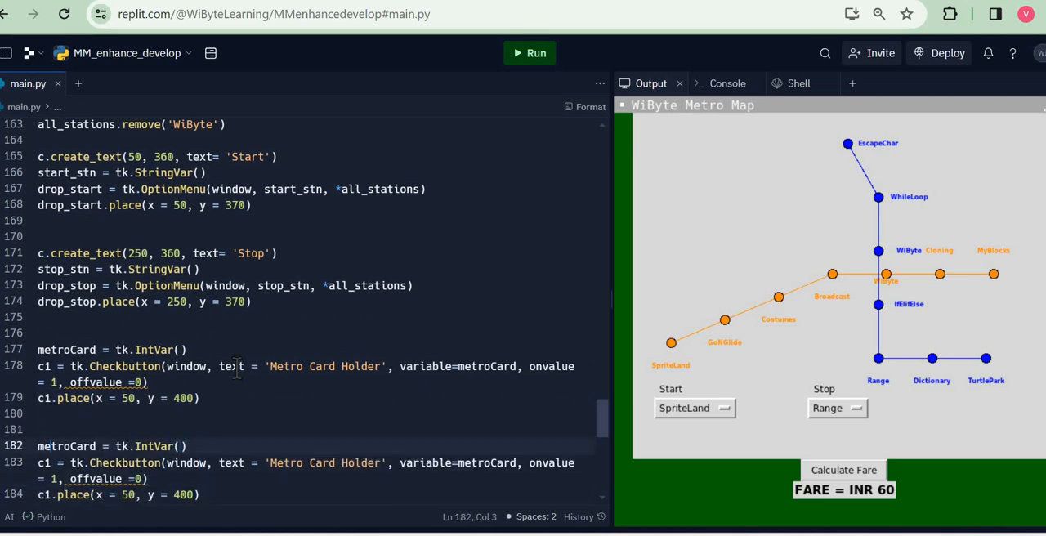
Convert the copied block into offPeak and checkbutton c2 'Off Peak Hours' at (50, 420).
{"action": "double_click", "coordinate": [67, 446]}
{"action": "type", "text": "ff"}
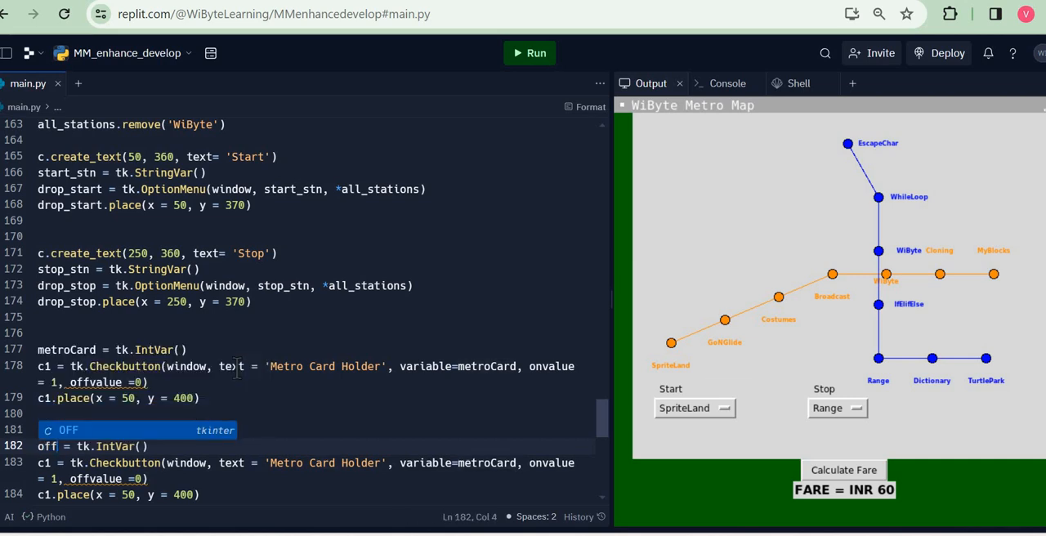
{"action": "type", "text": "Peak"}
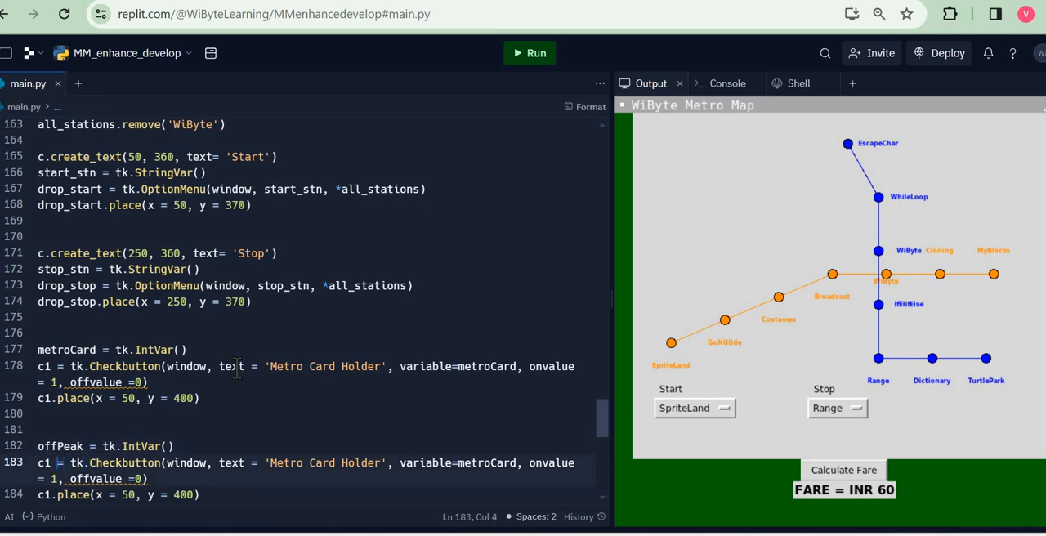
{"action": "type", "text": "2"}
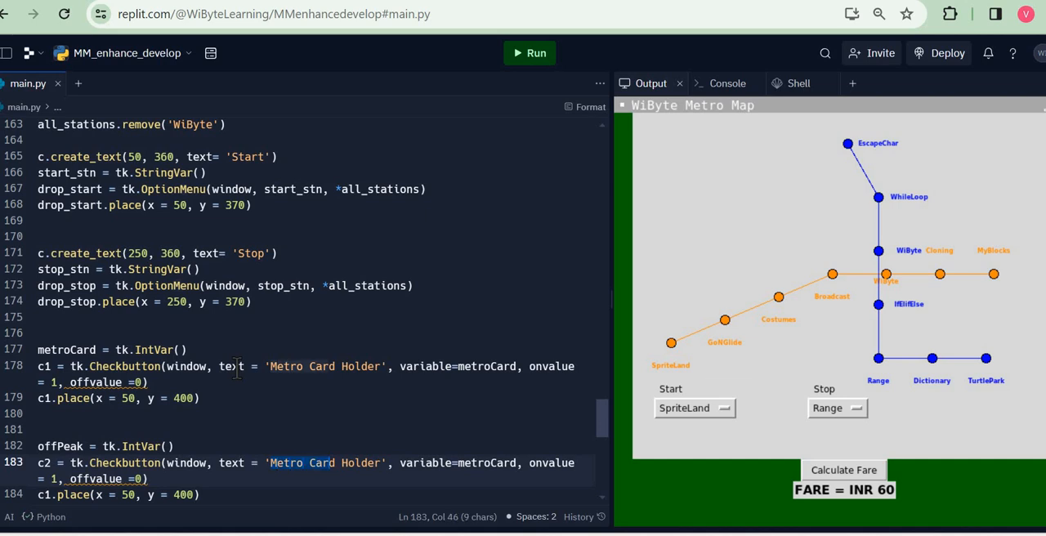
{"action": "double_click", "coordinate": [325, 463]}
{"action": "type", "text": "Off Peak"}
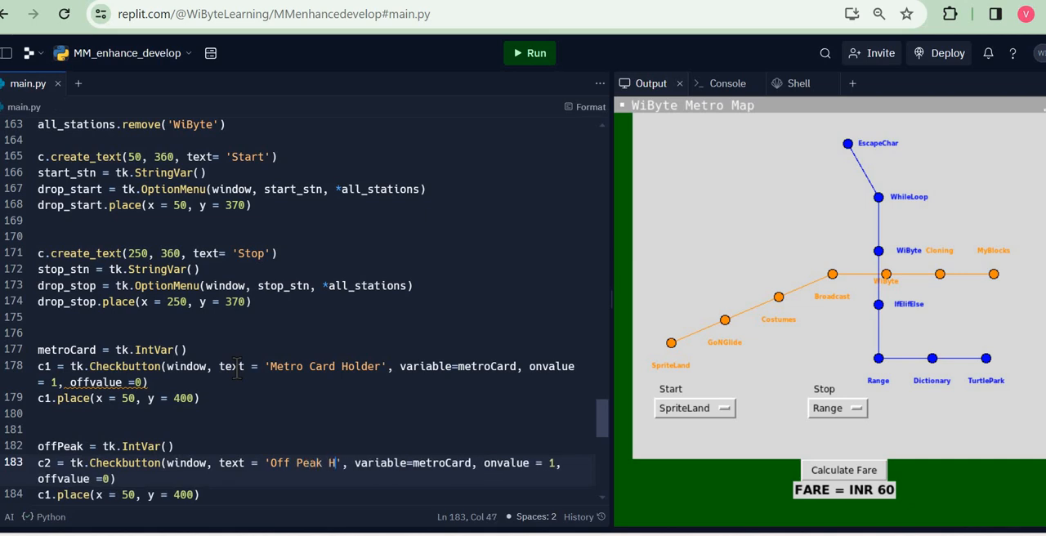
{"action": "type", "text": "ours"}
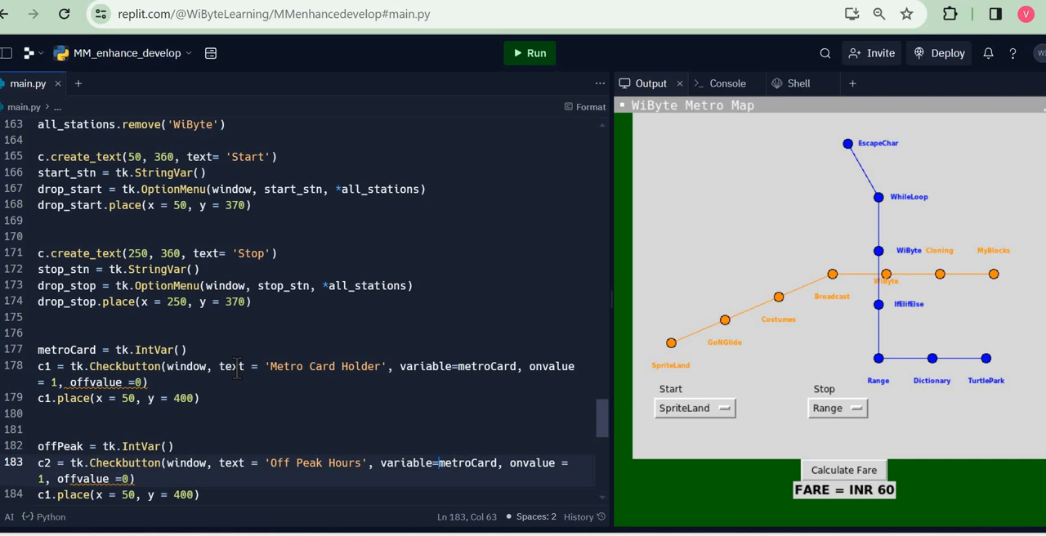
{"action": "double_click", "coordinate": [466, 462]}
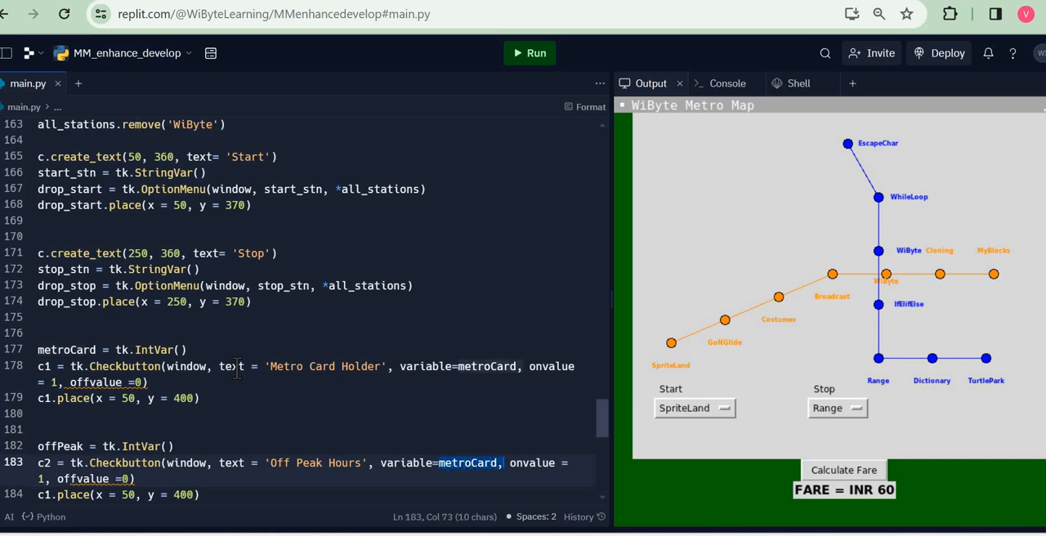
{"action": "type", "text": "offPeak"}
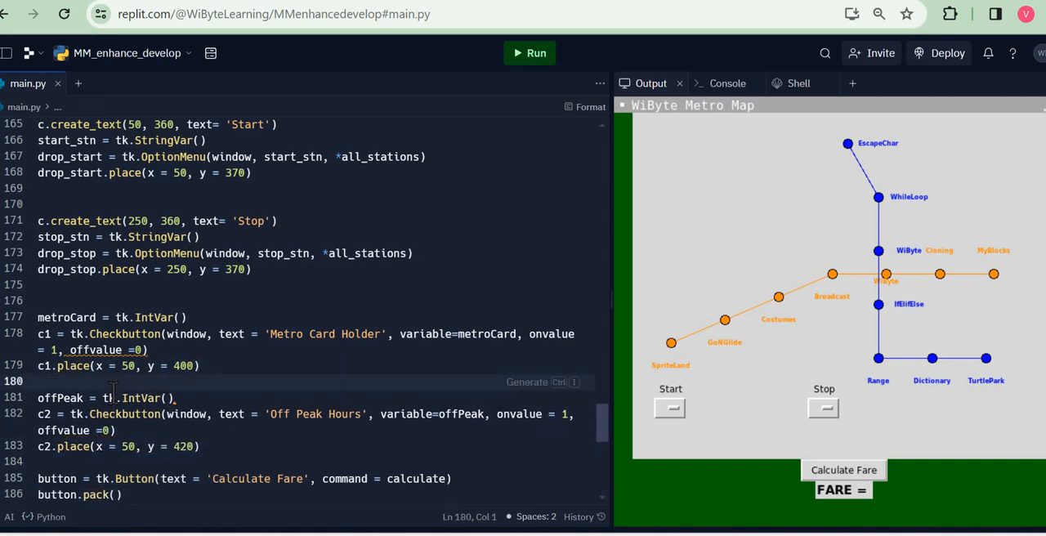
Rerun the app and tick Metro Card Holder for SpriteLand to EscapeChar, showing INR 150.
{"action": "left_click", "coordinate": [537, 52]}
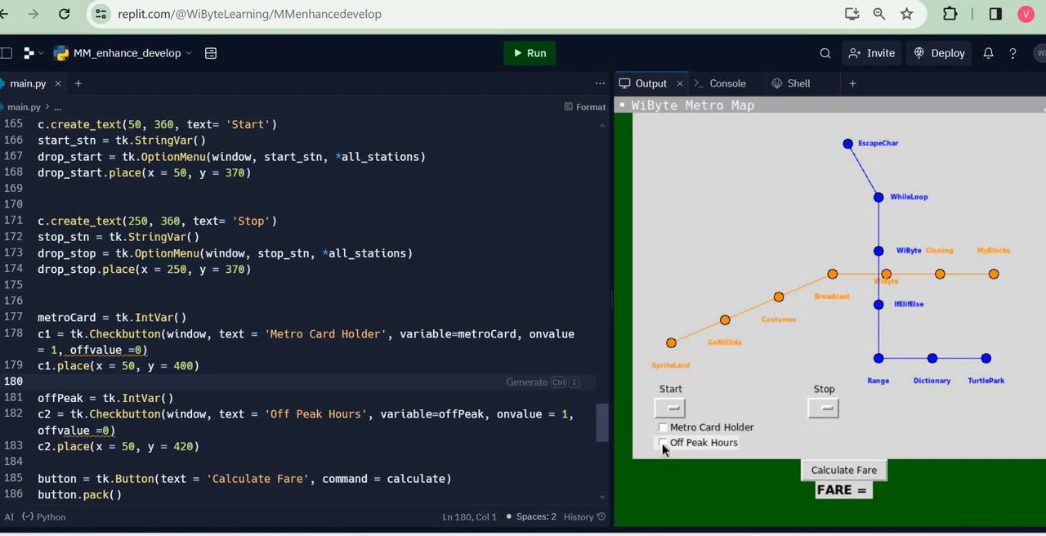
{"action": "left_click", "coordinate": [844, 470]}
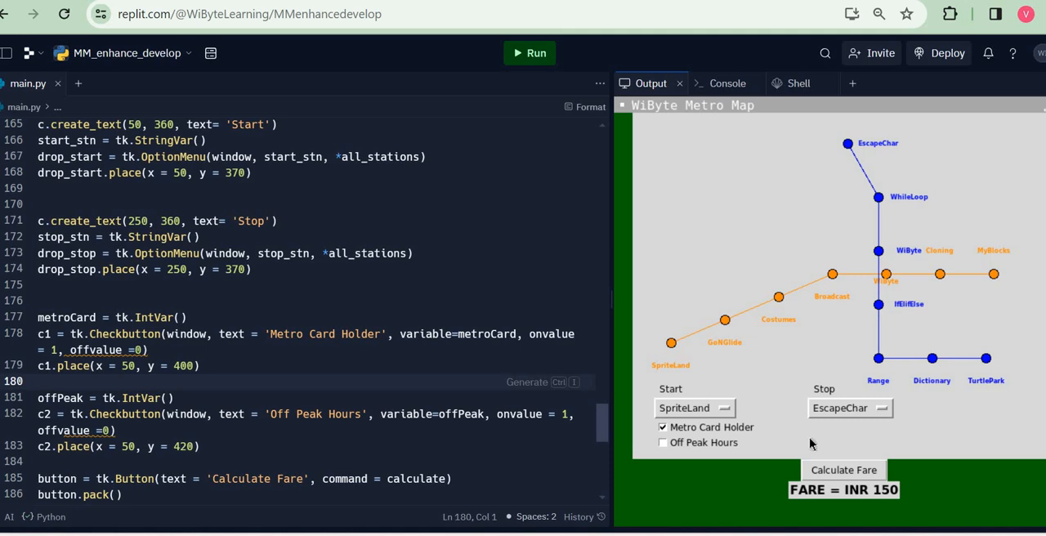
{"action": "mouse_move", "coordinate": [701, 423]}
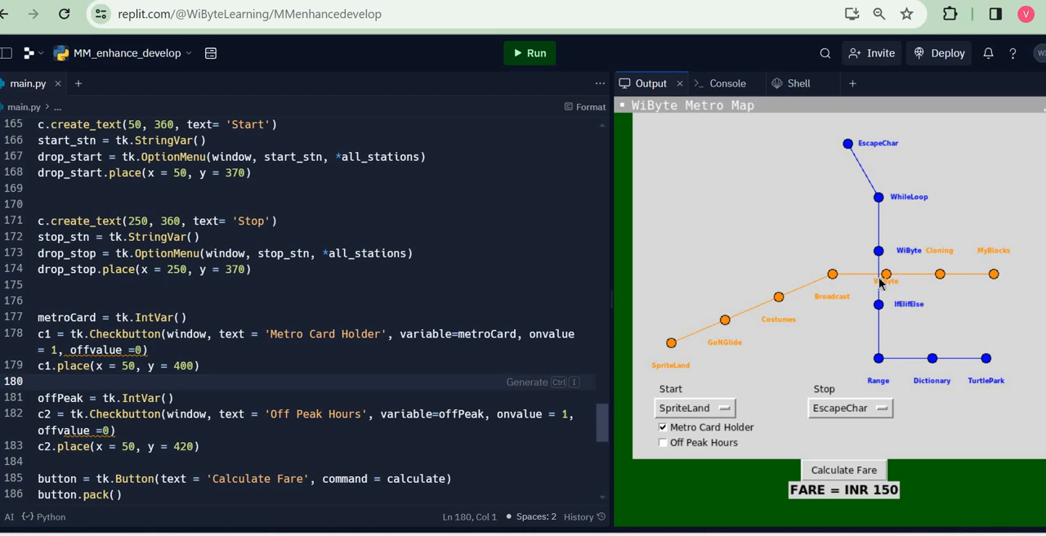
{"action": "mouse_move", "coordinate": [836, 147]}
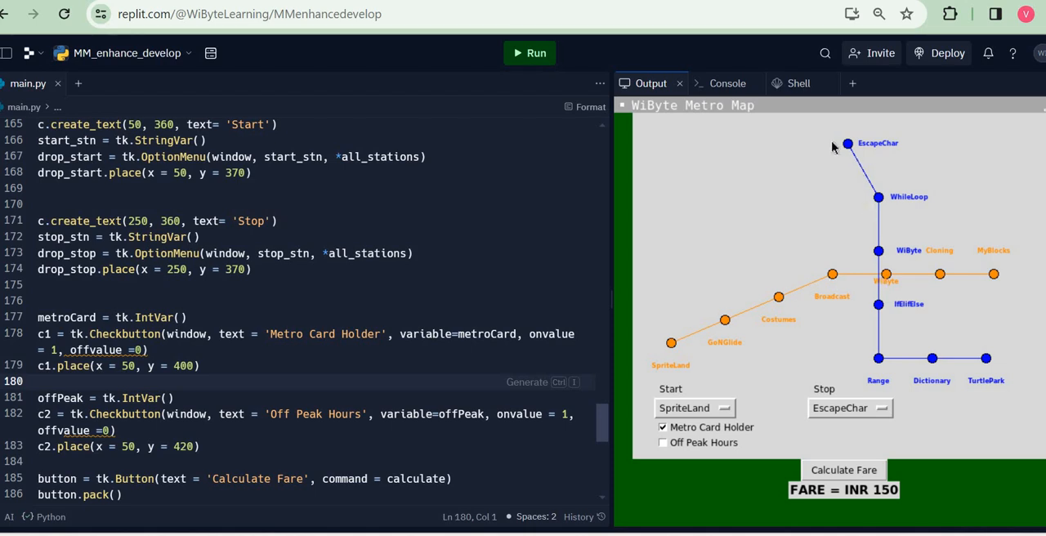
{"action": "mouse_move", "coordinate": [871, 285]}
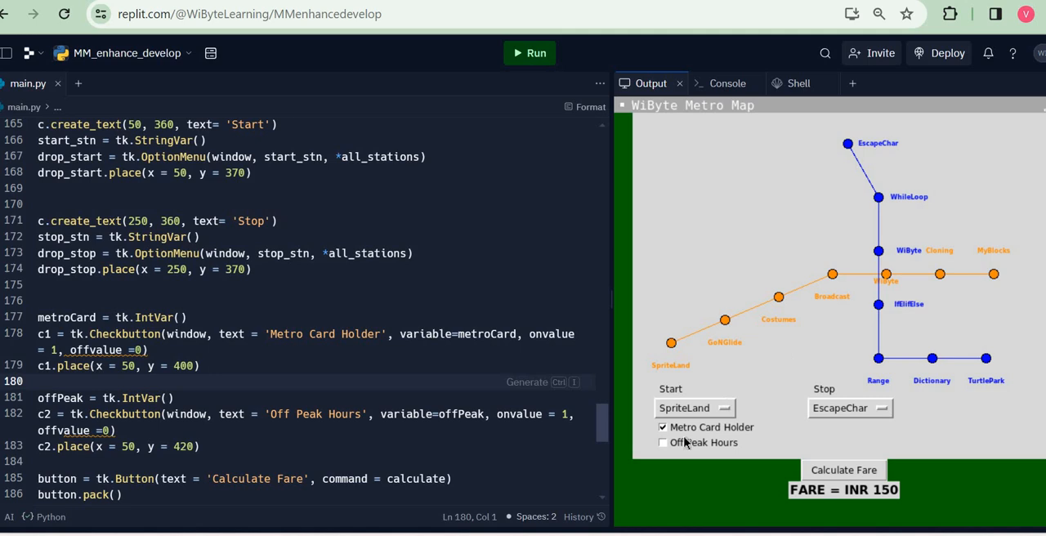
{"action": "mouse_move", "coordinate": [619, 454]}
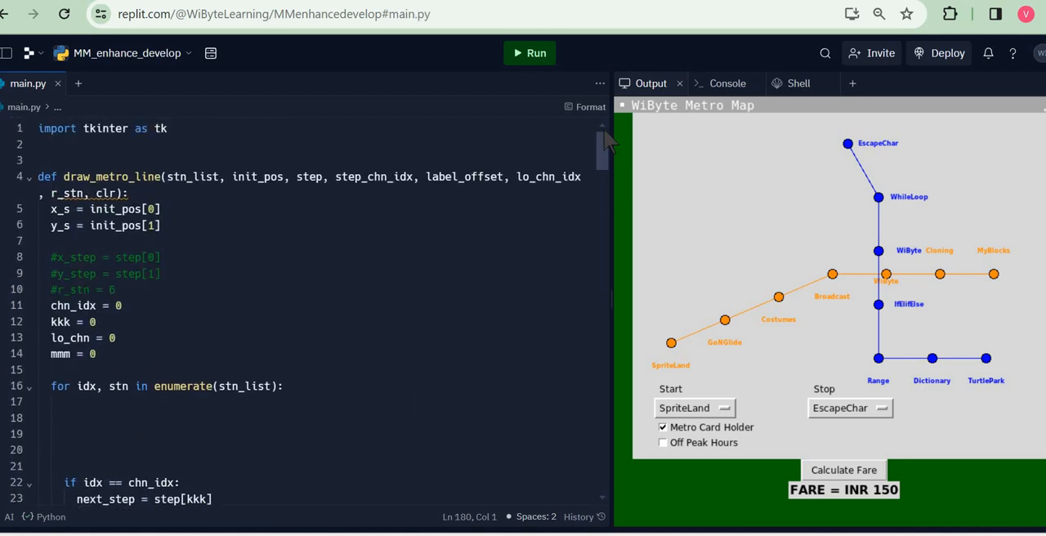
Add card = metroCard.get() to calculate() after the start/stop lines.
{"action": "scroll", "scroll_direction": "down", "scroll_amount": 3}
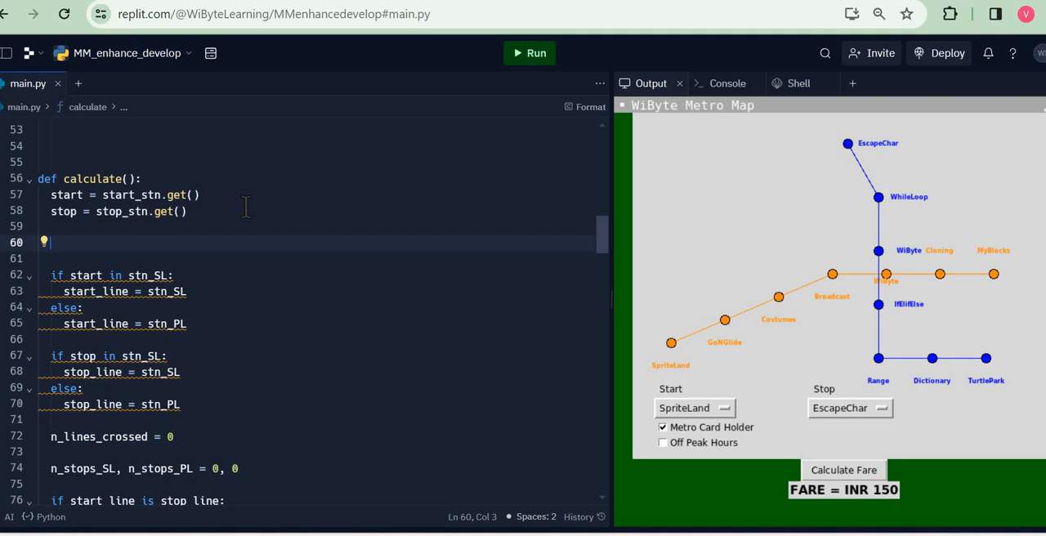
{"action": "type", "text": "card ="}
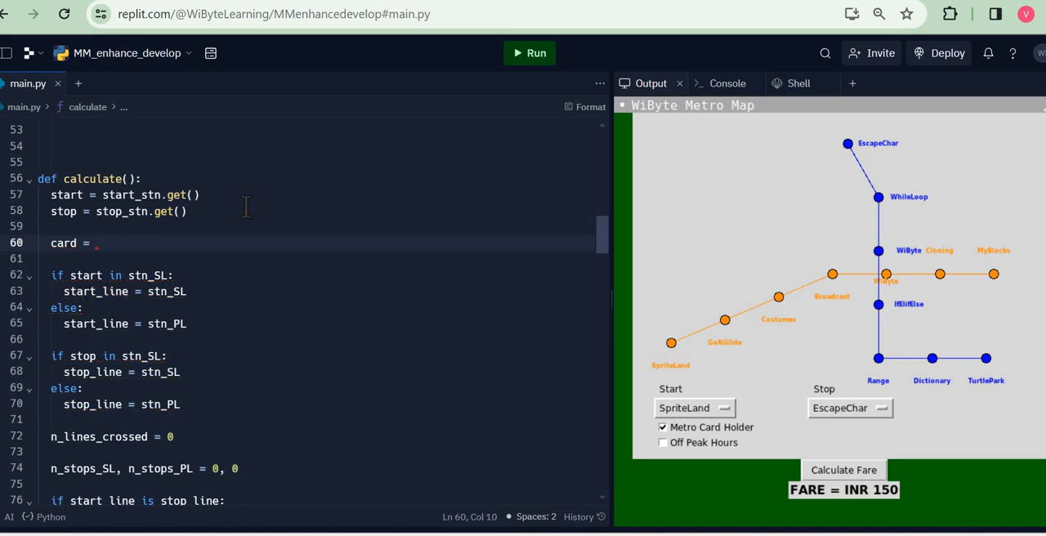
{"action": "type", "text": "metroCard."}
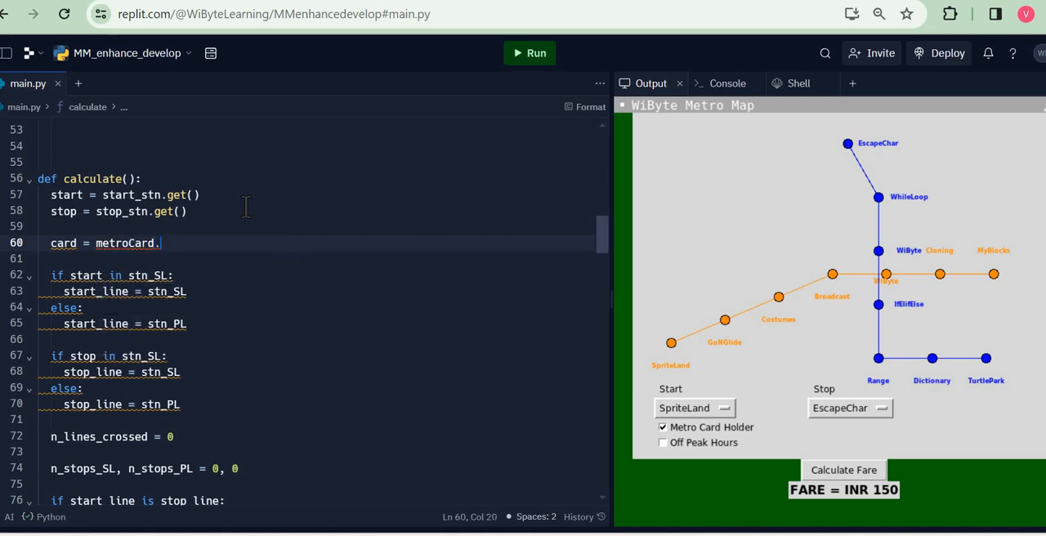
{"action": "type", "text": "get()"}
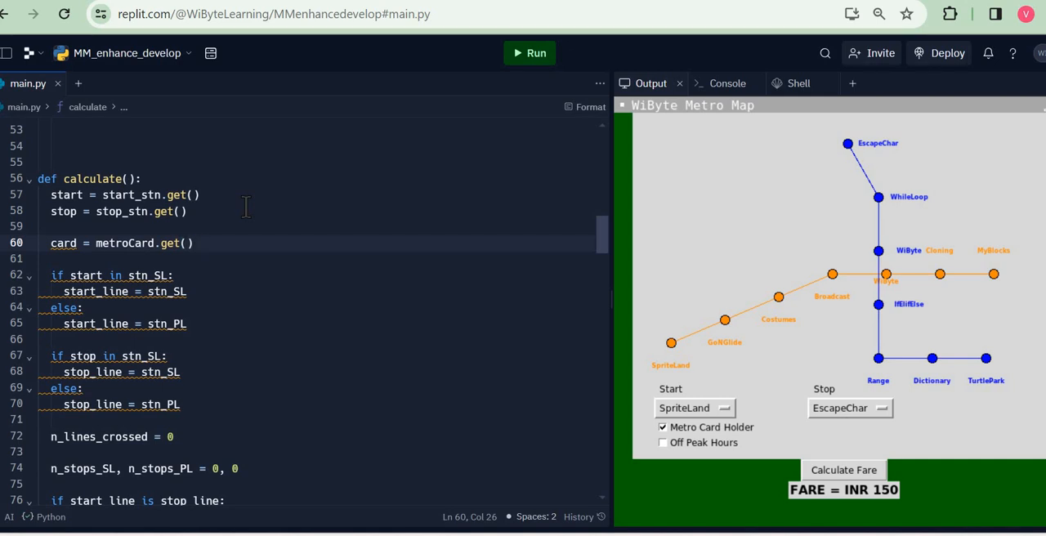
Add offpk = offPeak.get() on the line below.
{"action": "left_click", "coordinate": [196, 243]}
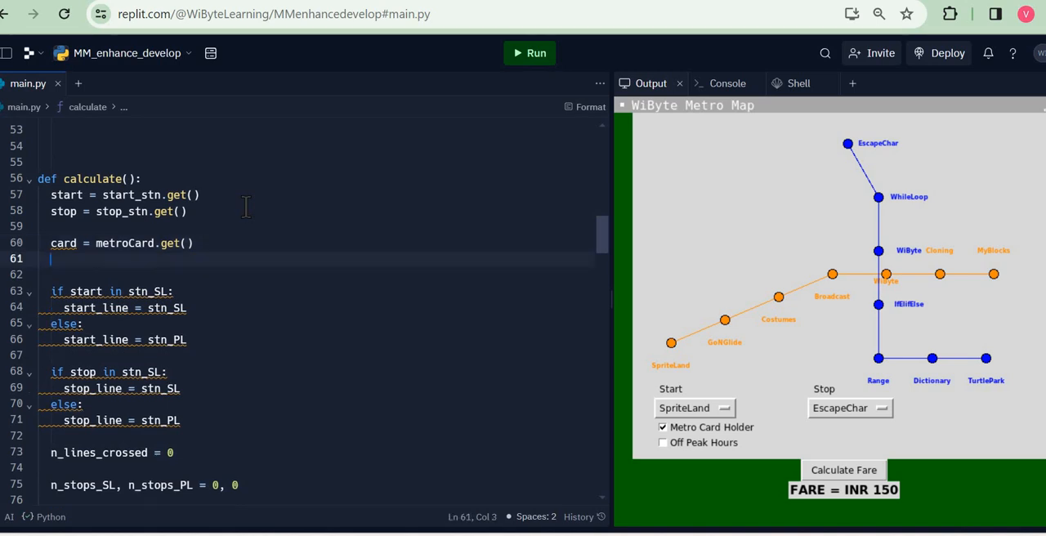
{"action": "type", "text": "oo"}
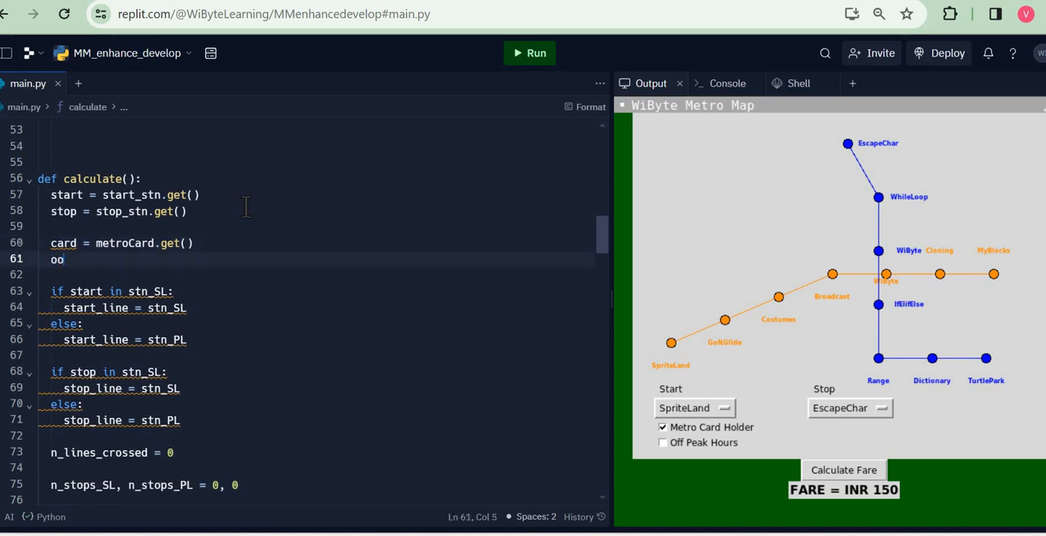
{"action": "type", "text": "ffpk ="}
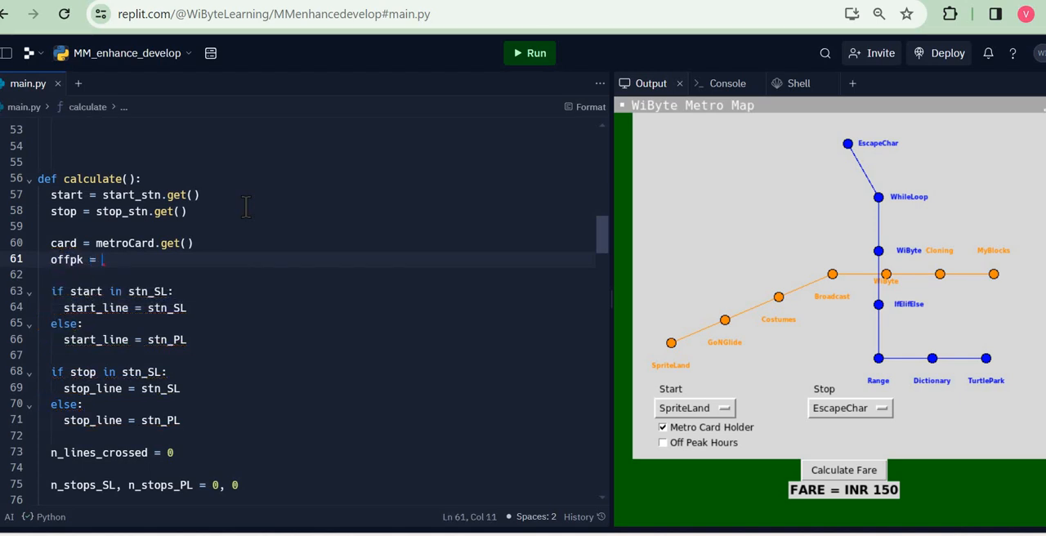
{"action": "type", "text": "offPea"}
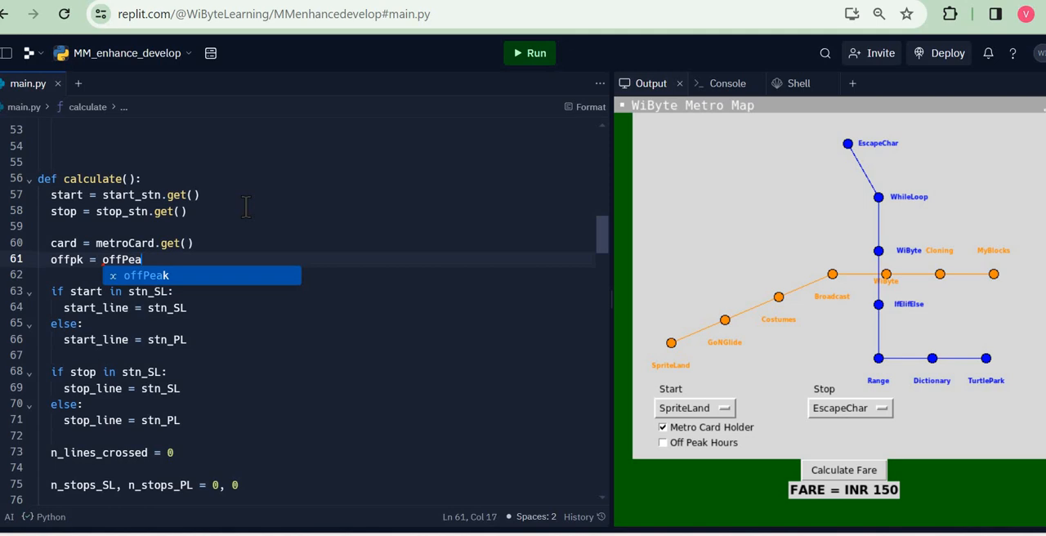
{"action": "type", "text": "k."}
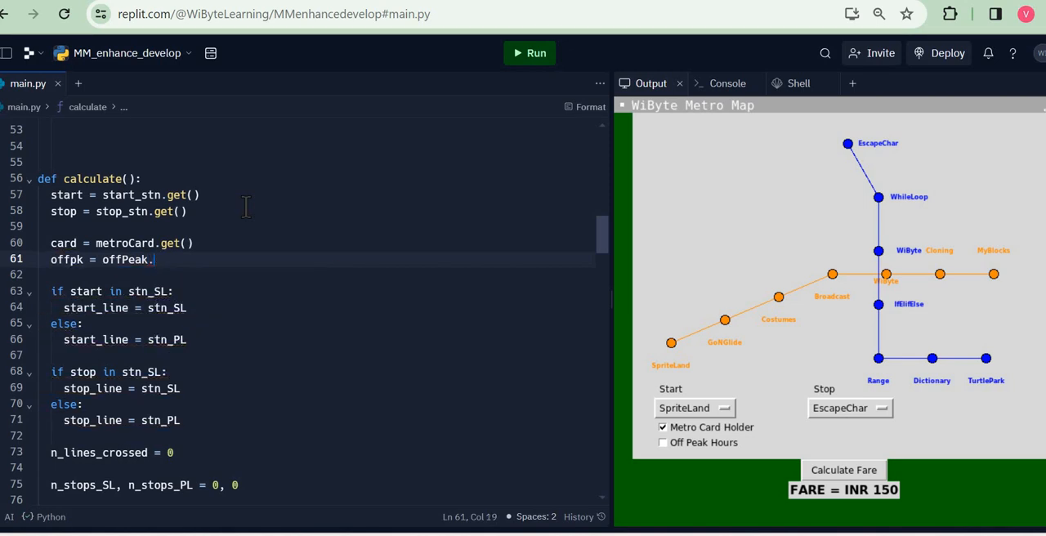
{"action": "type", "text": "get()"}
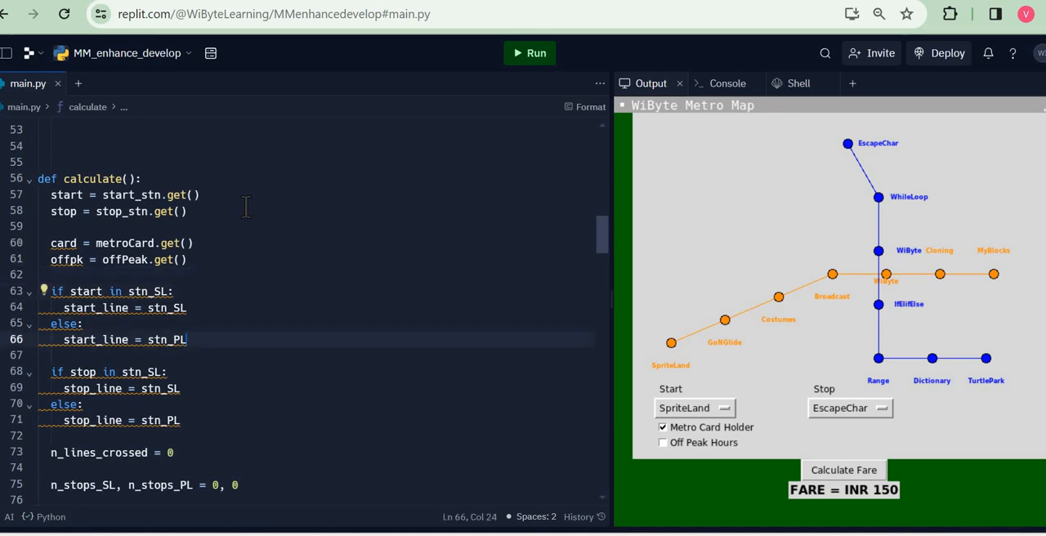
{"action": "scroll", "scroll_direction": "down", "scroll_amount": 3}
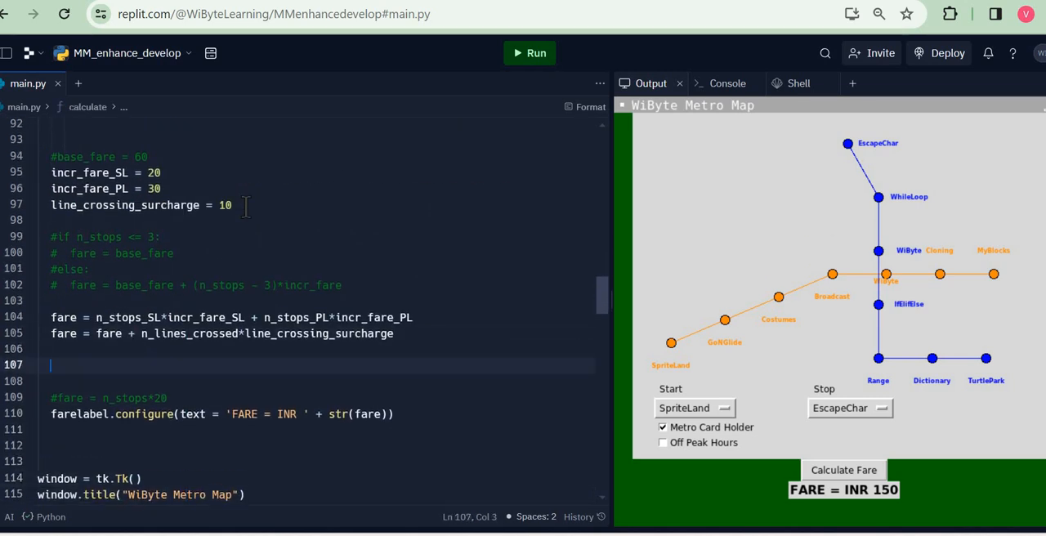
Add dct = 0 # discount, then dct = 0.1*card*fare below the fare lines.
{"action": "type", "text": "dct = 0"}
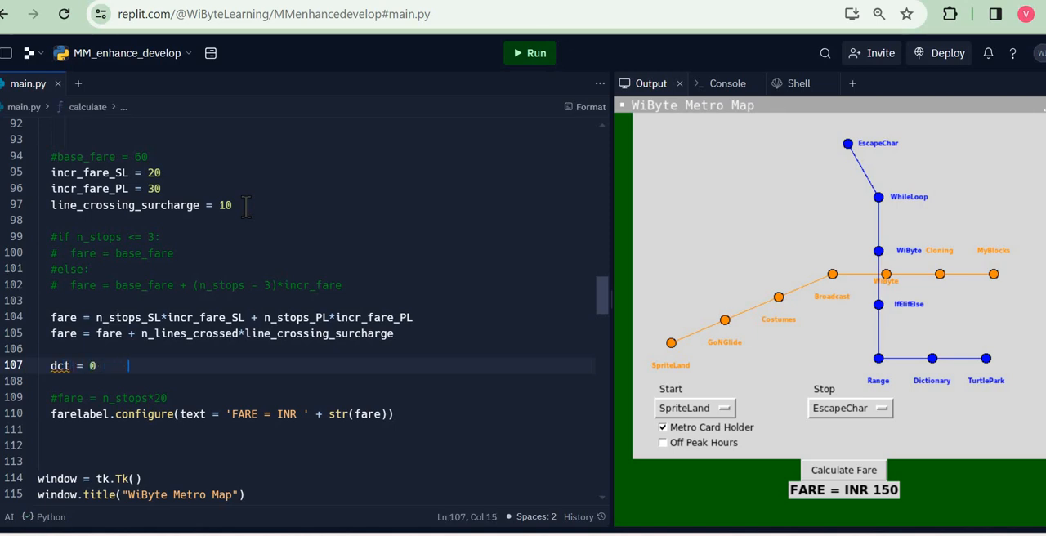
{"action": "type", "text": "# discount"}
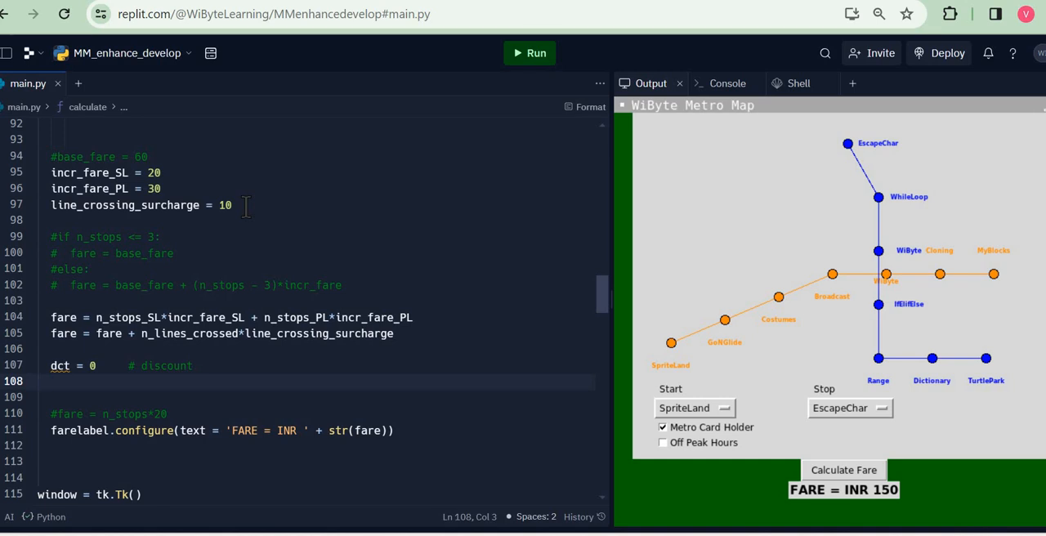
{"action": "type", "text": "dct"}
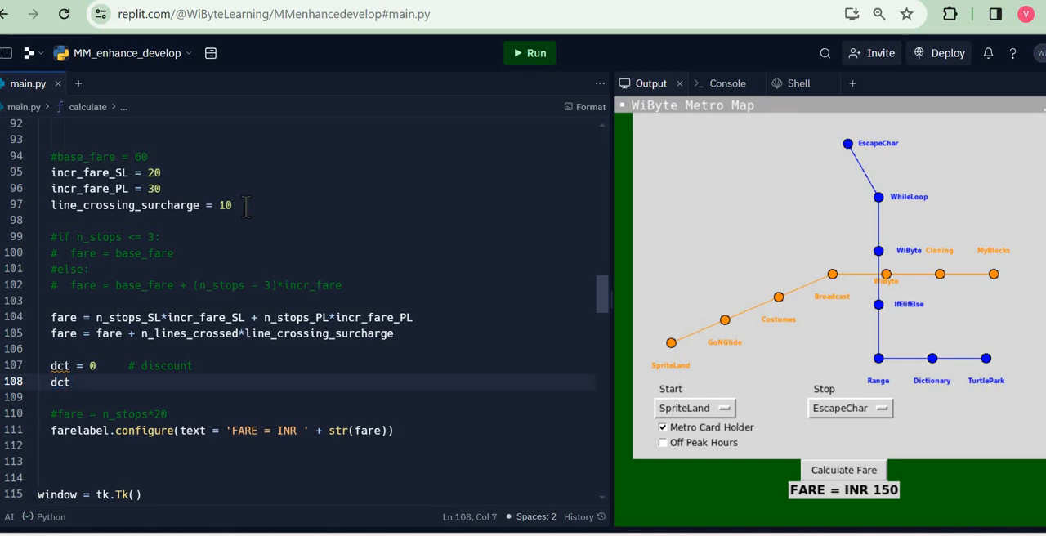
{"action": "type", "text": "= 0.1*"}
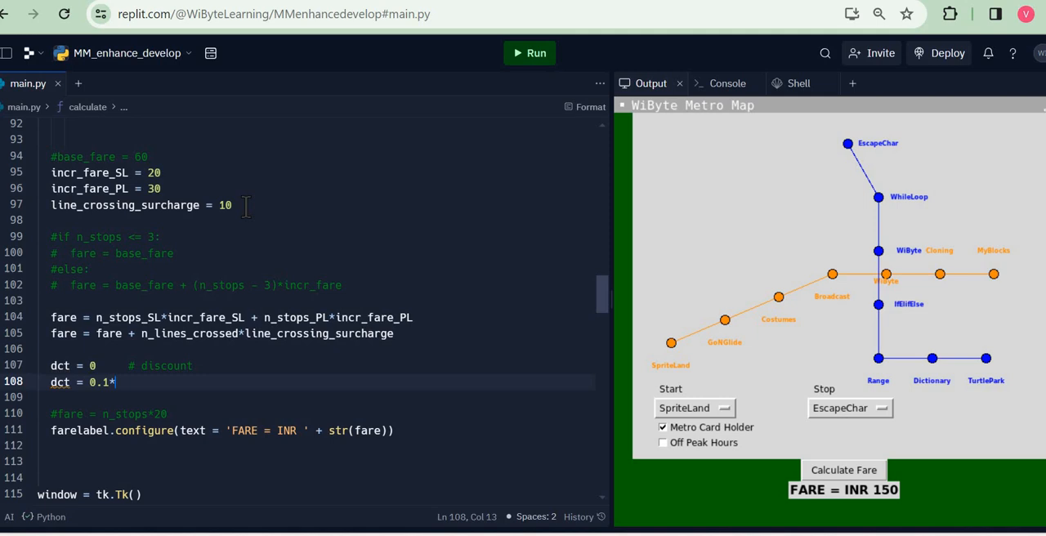
{"action": "type", "text": "card*f"}
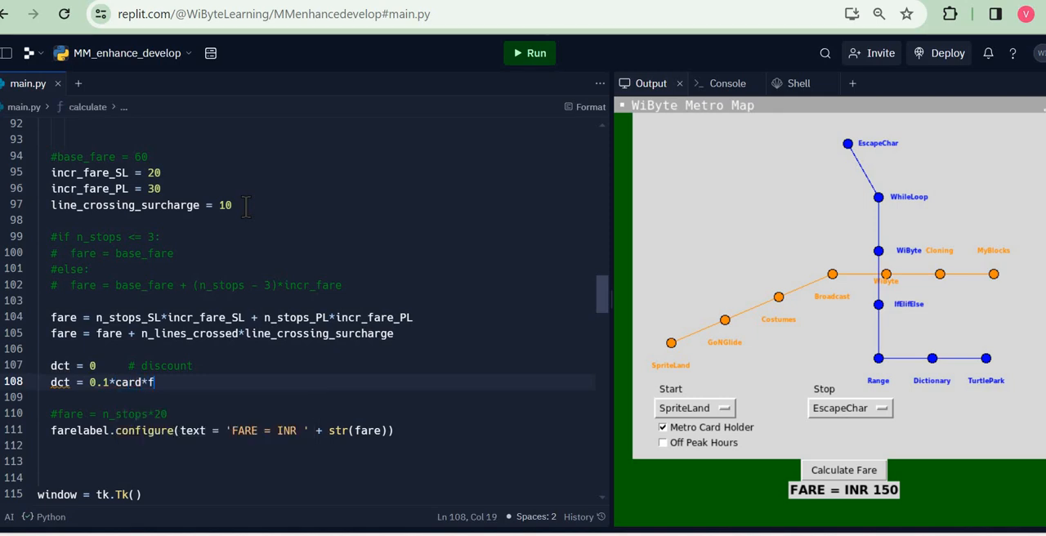
{"action": "type", "text": "are"}
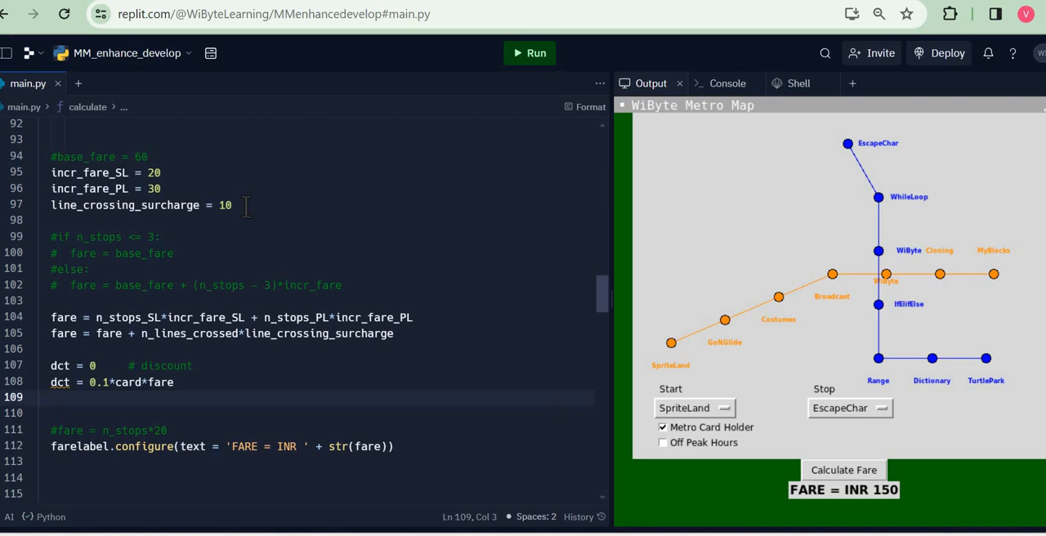
Set dct = dct + 0.05*offpk*(fare-dct) and add fare = fare - dct.
{"action": "type", "text": "dct = dct"}
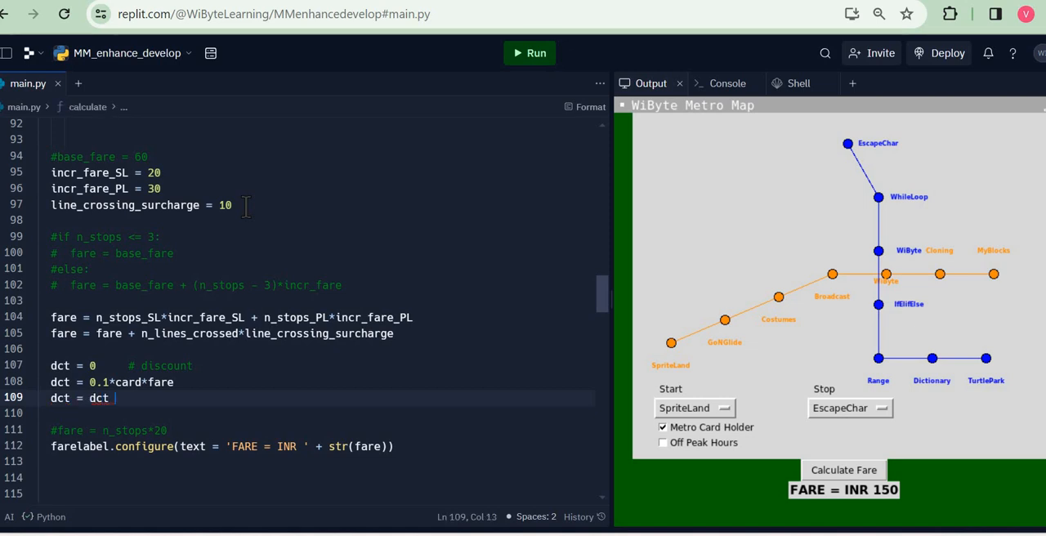
{"action": "key", "text": "Backspace"}
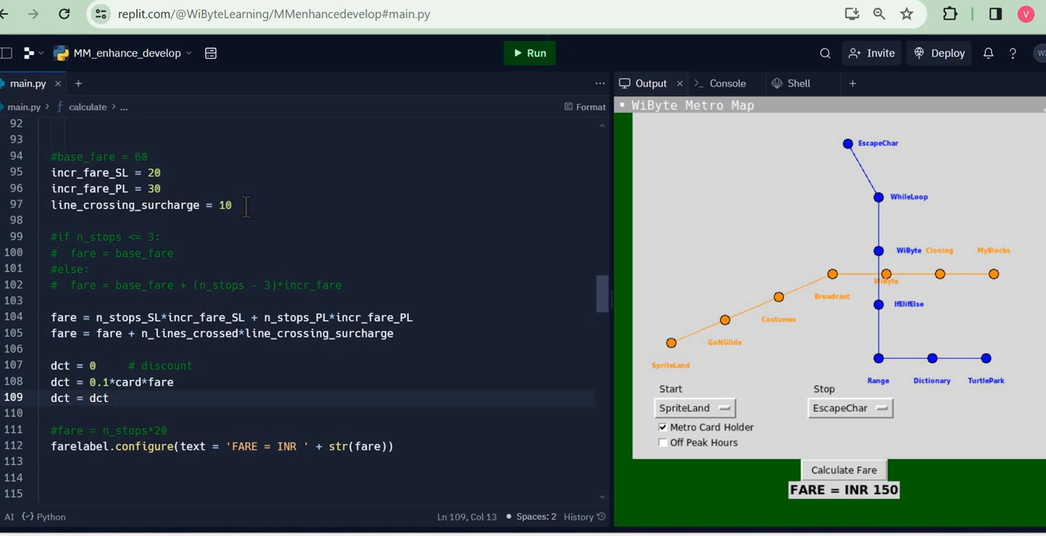
{"action": "type", "text": "+ 0.05"}
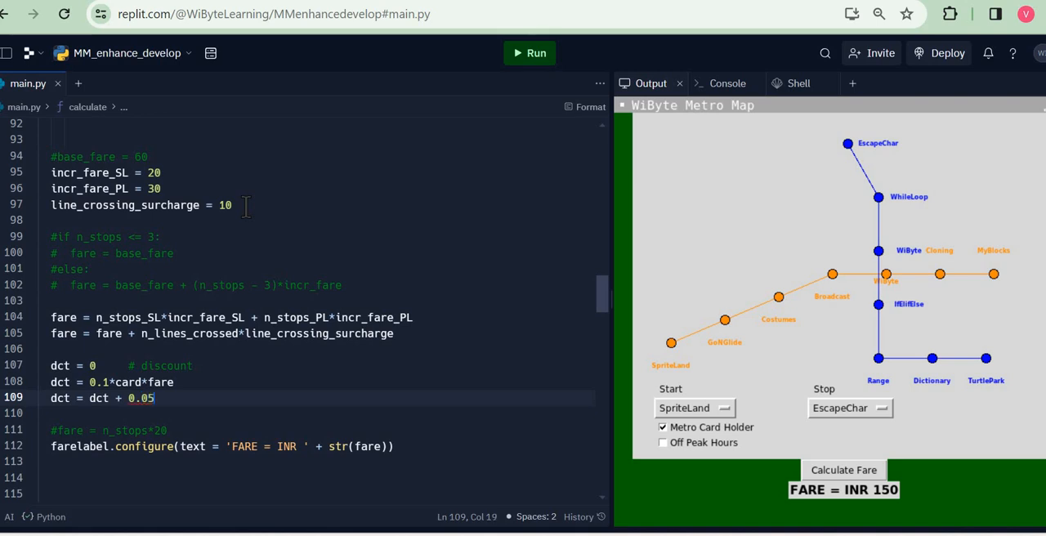
{"action": "type", "text": "*"}
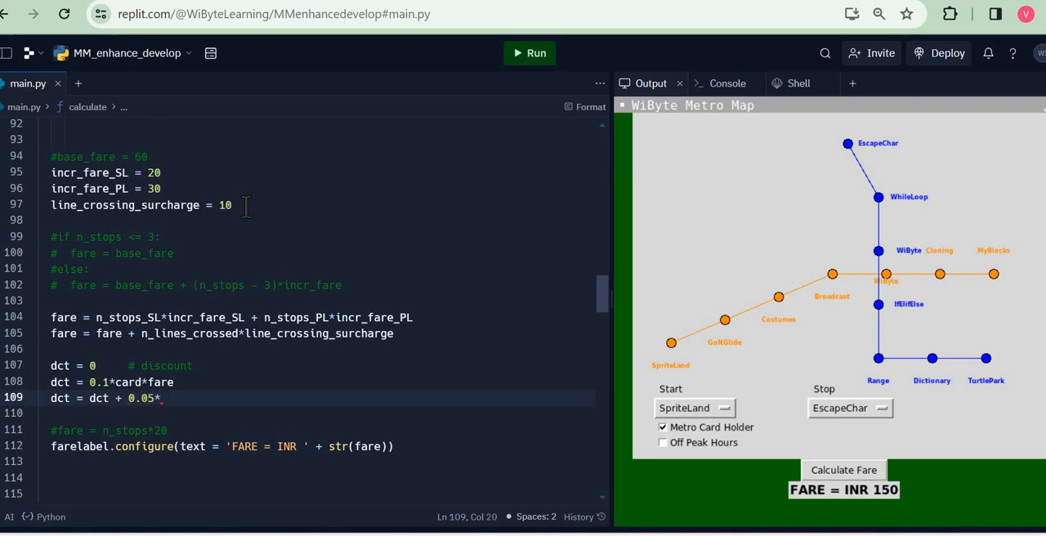
{"action": "type", "text": "offpk"}
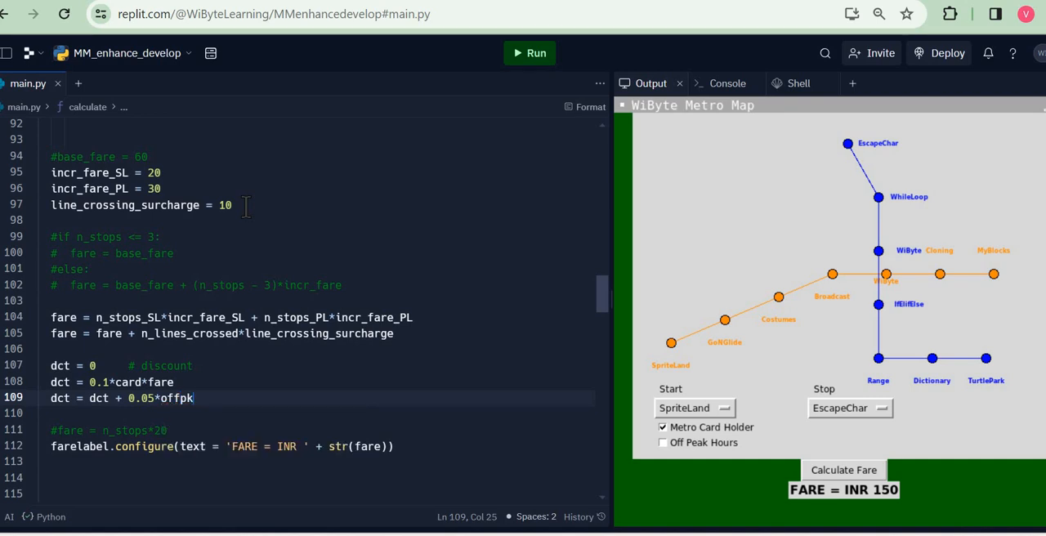
{"action": "type", "text": "*(fa)"}
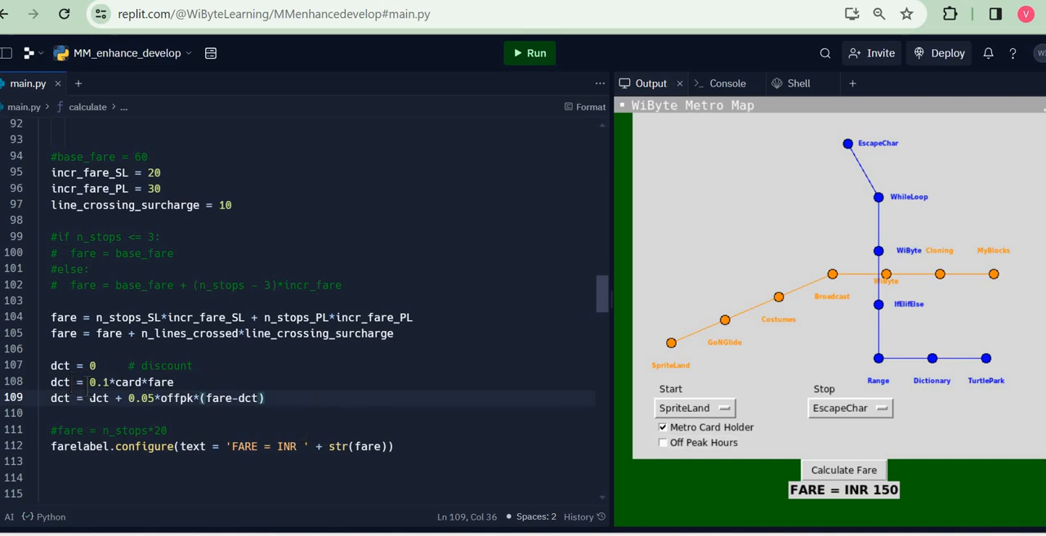
{"action": "mouse_move", "coordinate": [60, 382]}
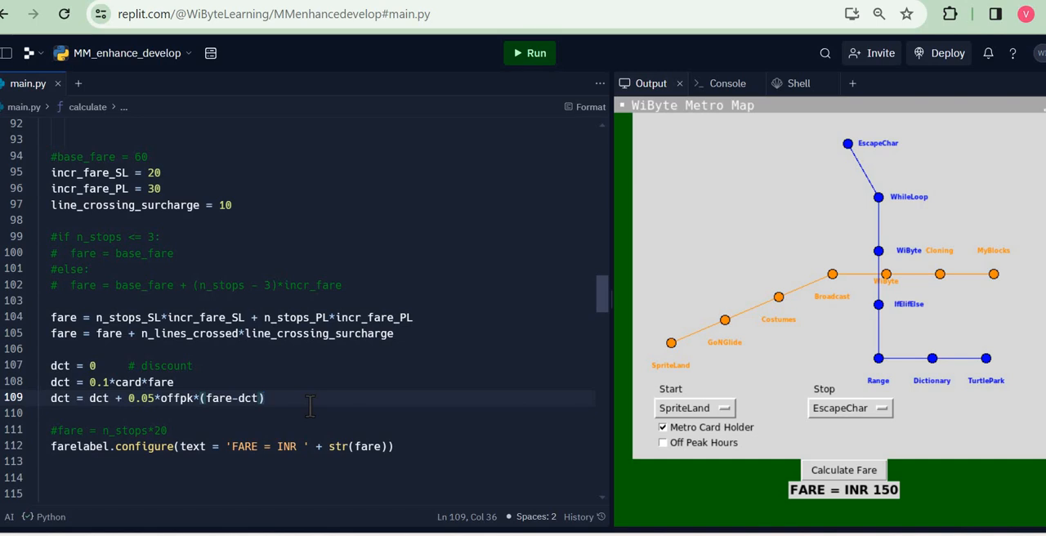
{"action": "type", "text": "fare ="}
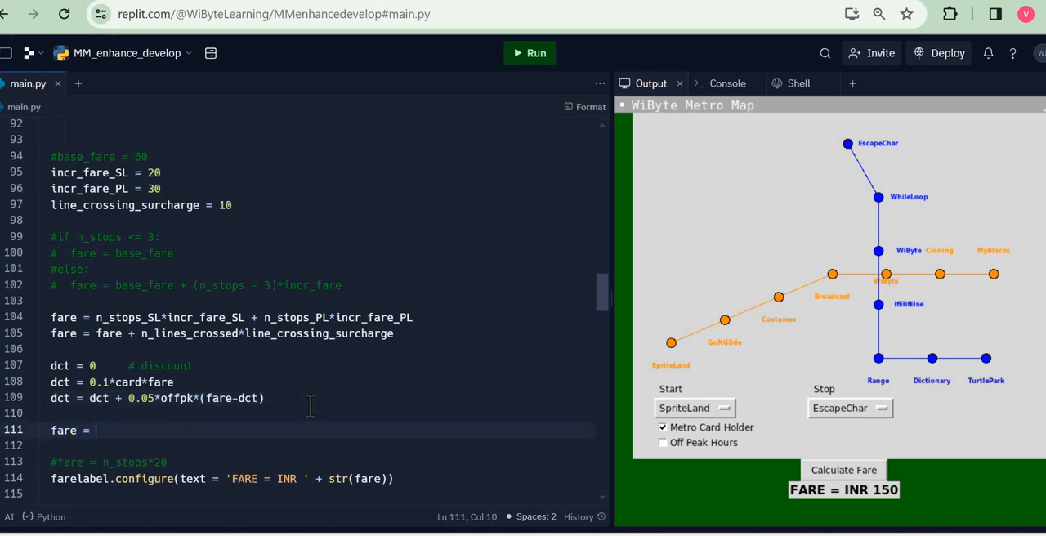
{"action": "type", "text": "fare - dct"}
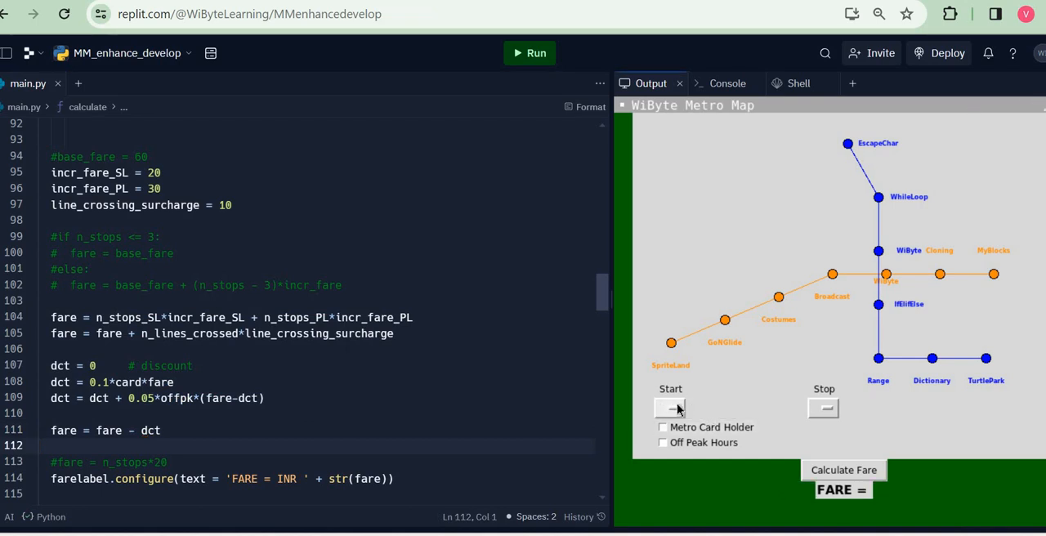
Calculate SpriteLand to TurtlePark with no discounts ticked, giving INR 210.0.
{"action": "left_click", "coordinate": [671, 408]}
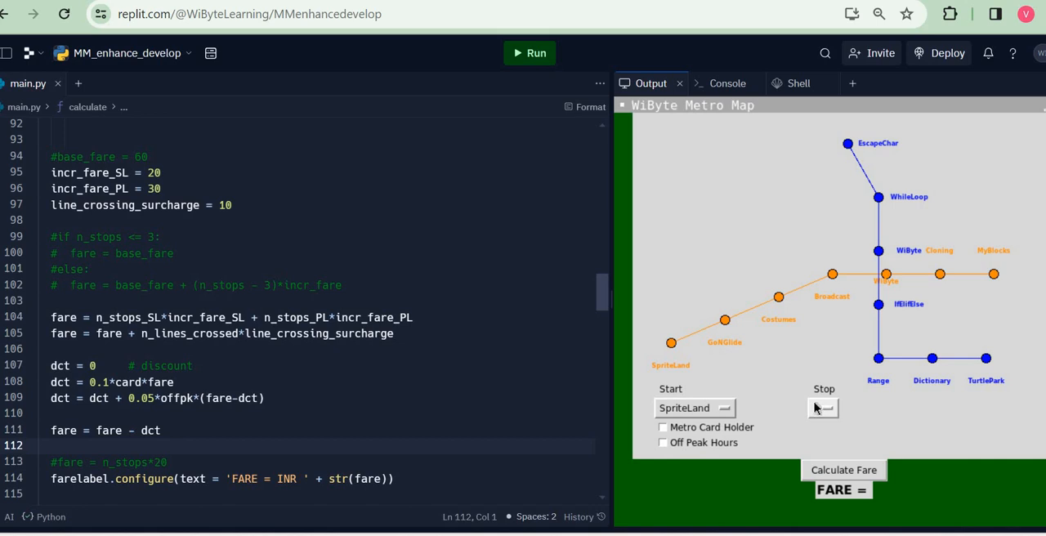
{"action": "left_click", "coordinate": [823, 407]}
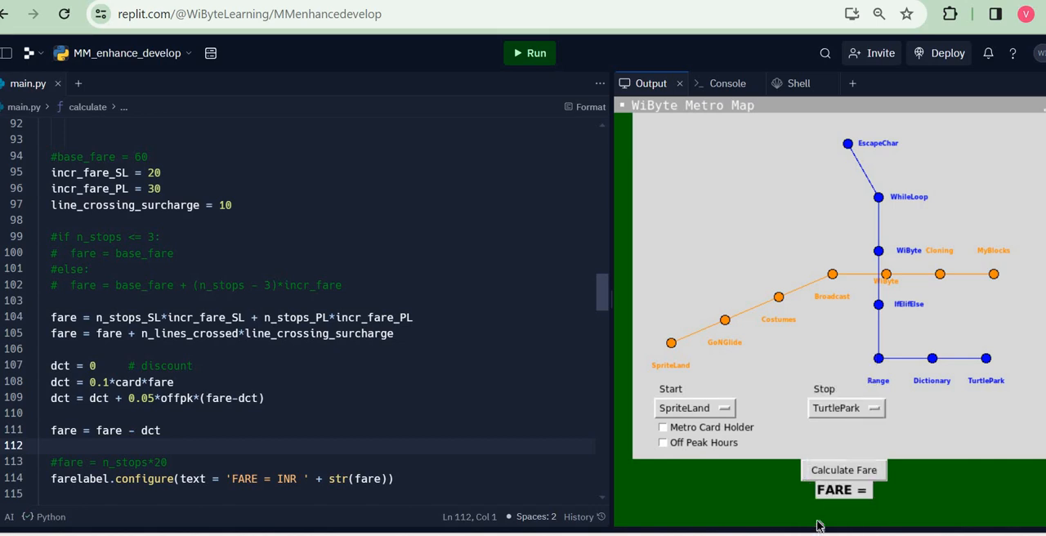
{"action": "left_click", "coordinate": [844, 471]}
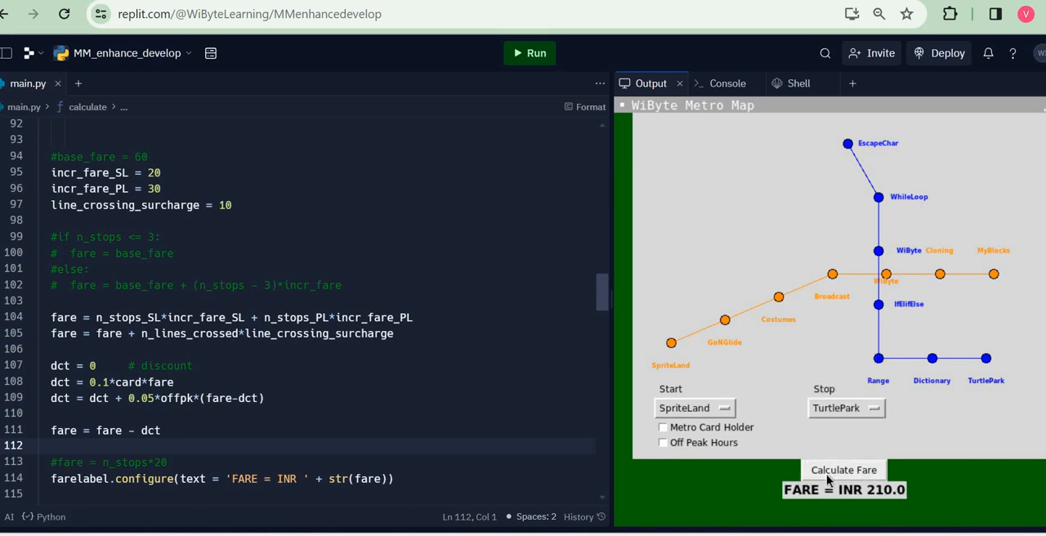
{"action": "mouse_move", "coordinate": [876, 286]}
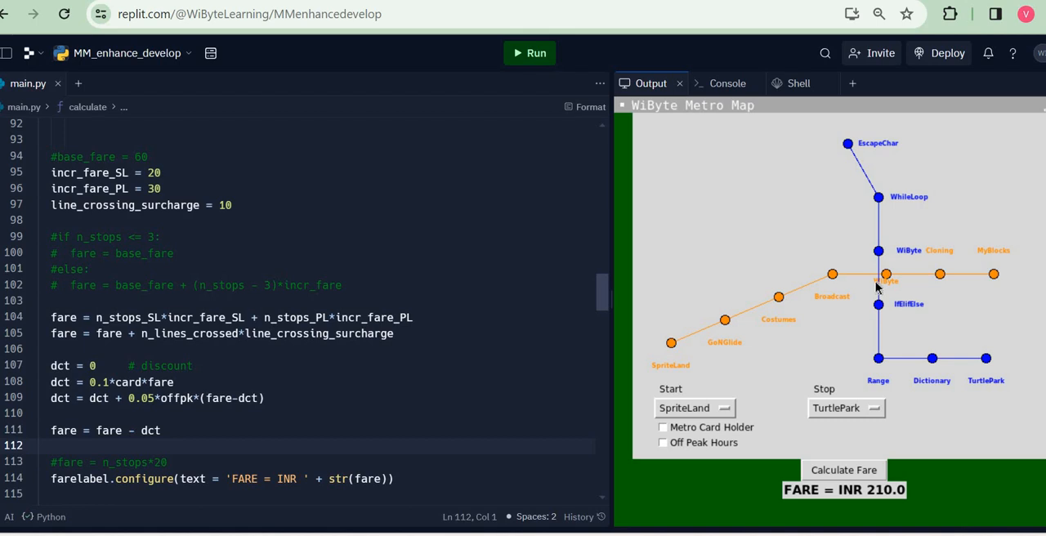
{"action": "mouse_move", "coordinate": [874, 339]}
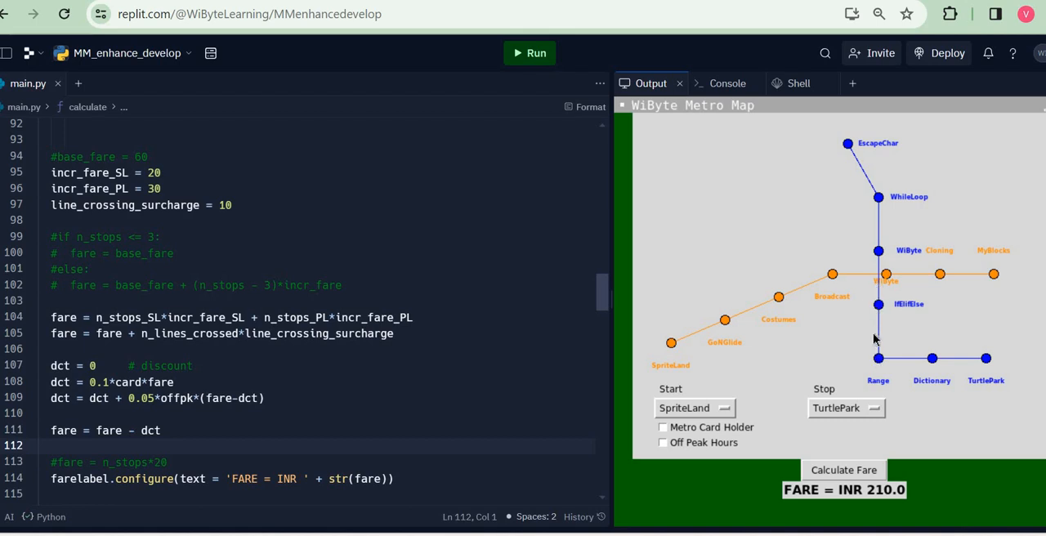
{"action": "mouse_move", "coordinate": [1006, 368]}
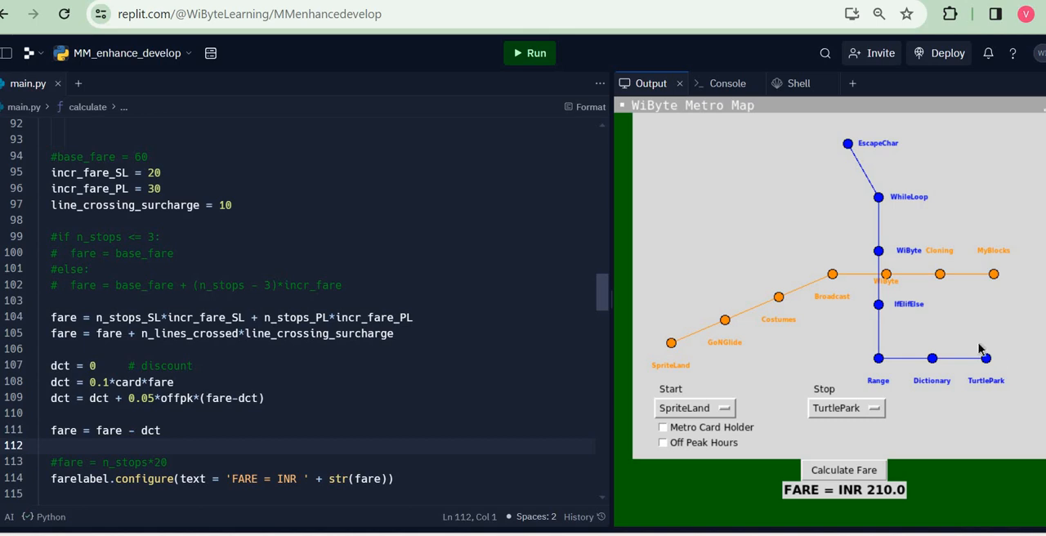
{"action": "mouse_move", "coordinate": [914, 284]}
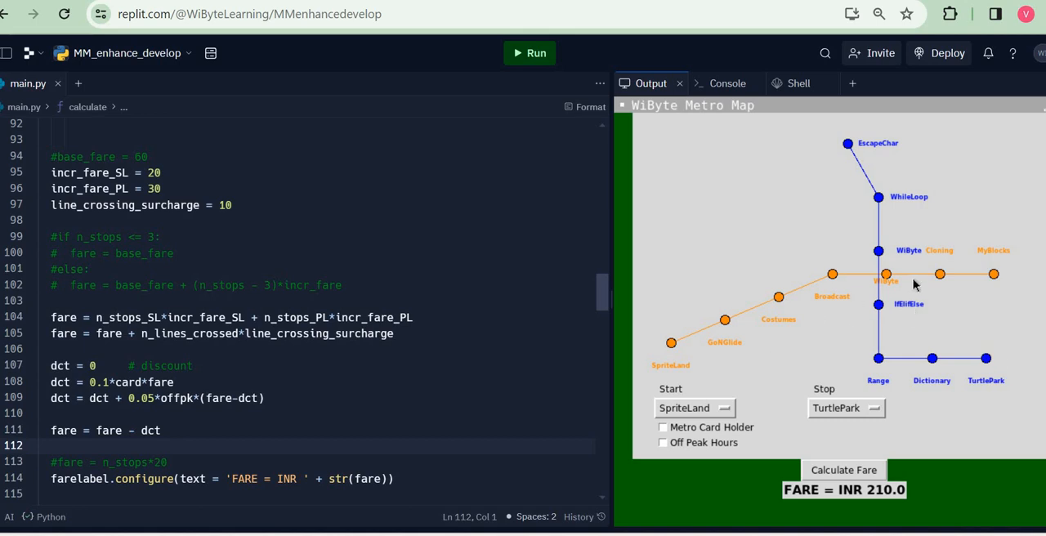
{"action": "mouse_move", "coordinate": [689, 424]}
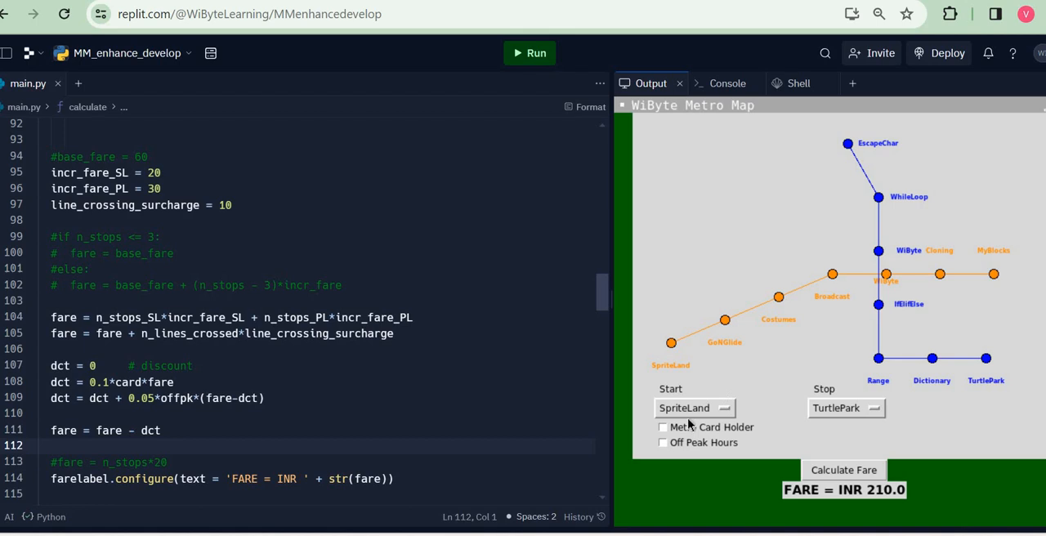
Recheck fares: card INR 189.0, both 179.55, off-peak only 199.5, then Alt+Tab to the slides.
{"action": "left_click", "coordinate": [662, 427]}
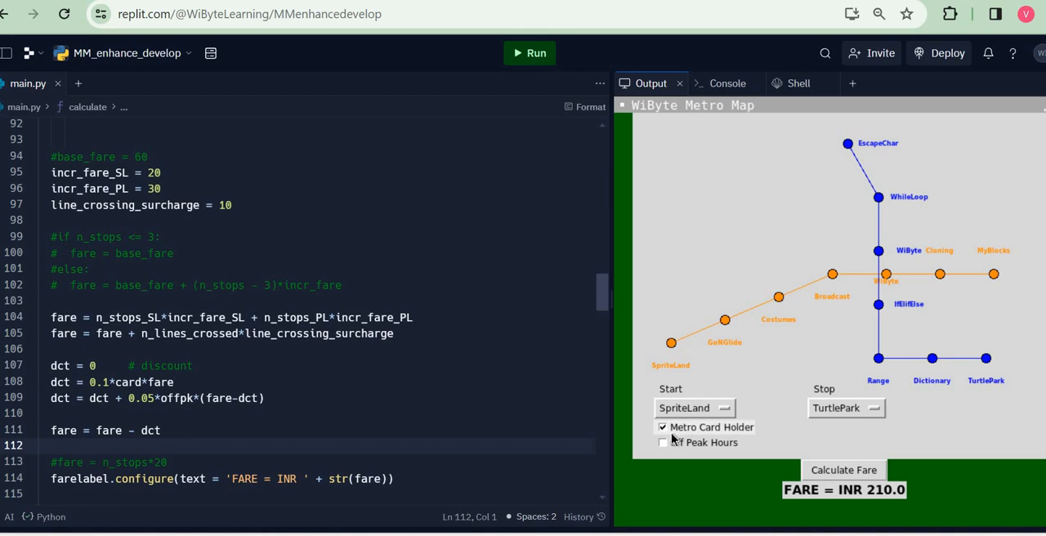
{"action": "mouse_move", "coordinate": [845, 471]}
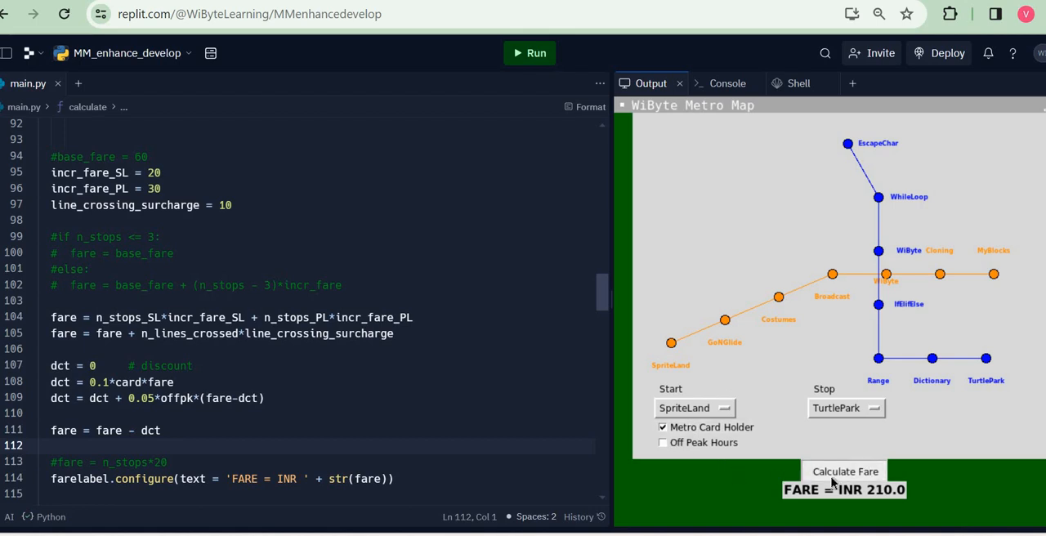
{"action": "left_click", "coordinate": [844, 471]}
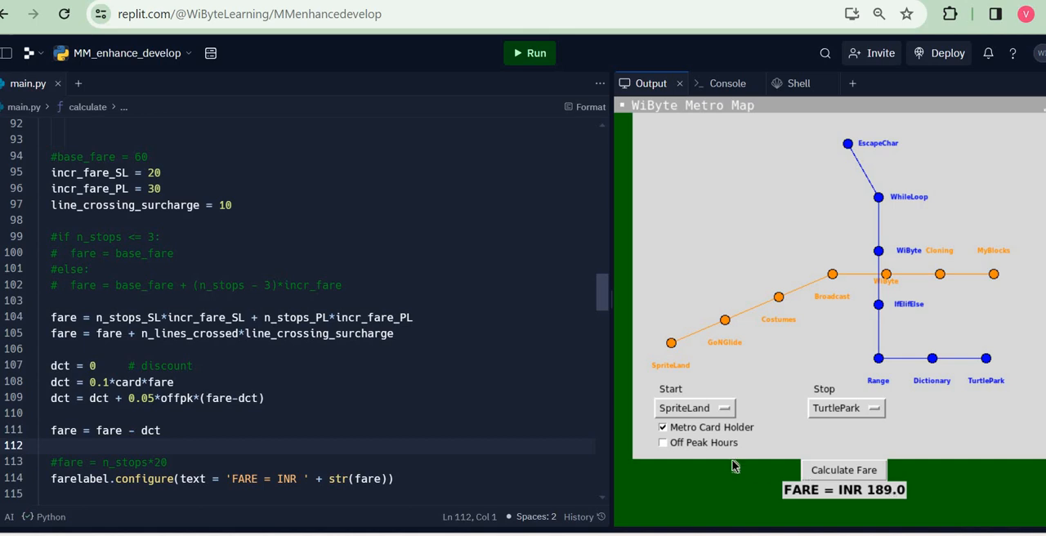
{"action": "left_click", "coordinate": [662, 442]}
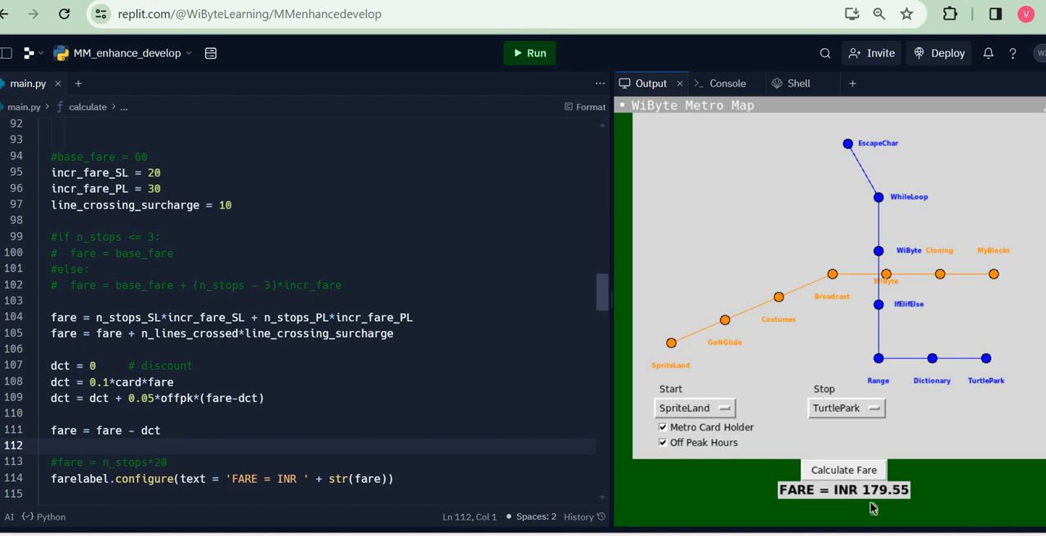
{"action": "mouse_move", "coordinate": [912, 510]}
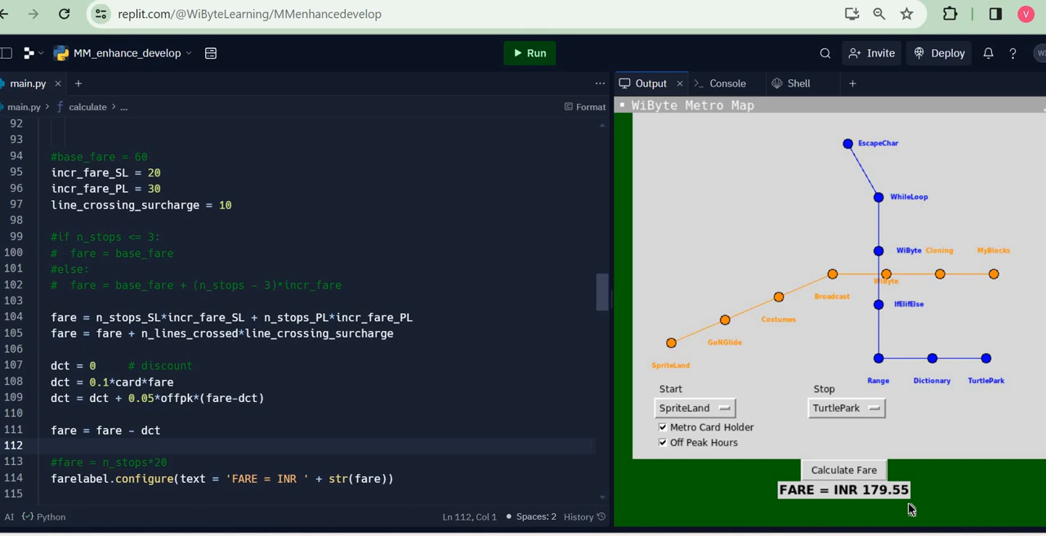
{"action": "left_click", "coordinate": [662, 427]}
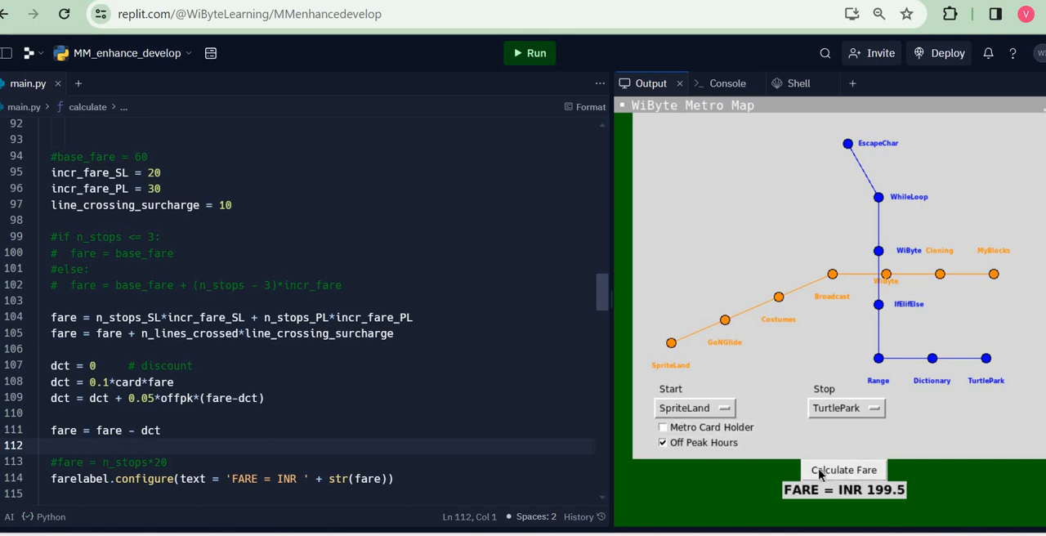
{"action": "mouse_move", "coordinate": [962, 515]}
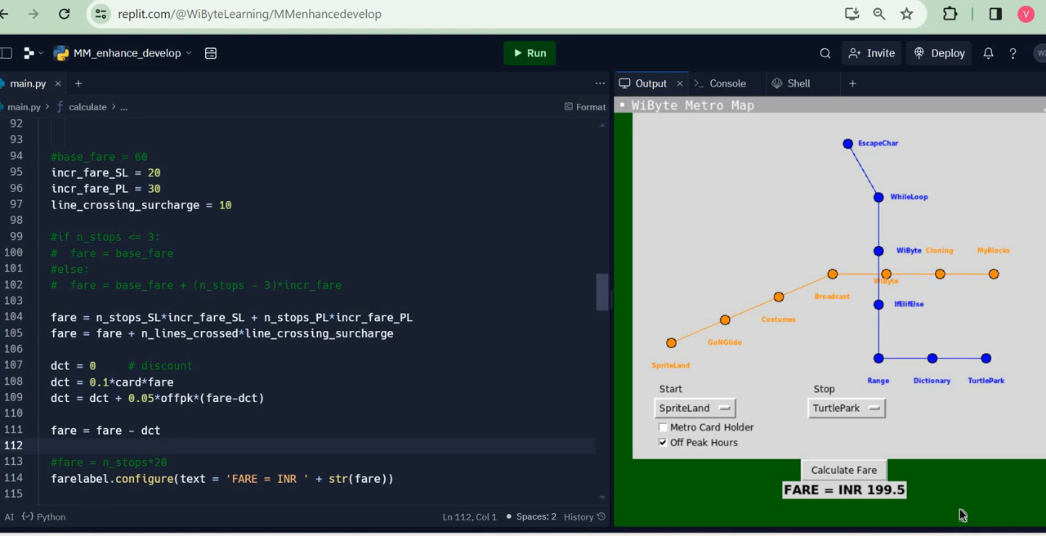
{"action": "key", "text": "alt+tab"}
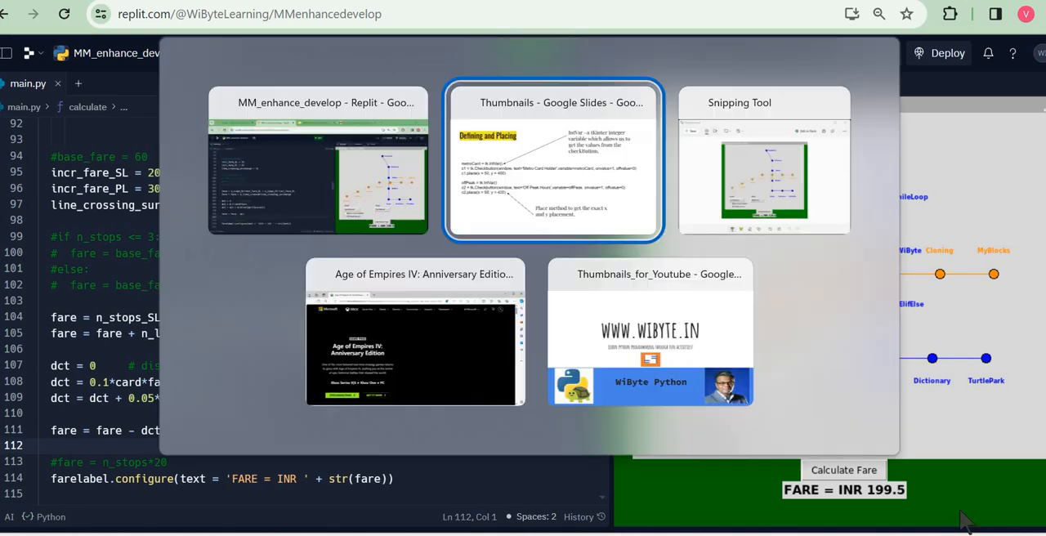